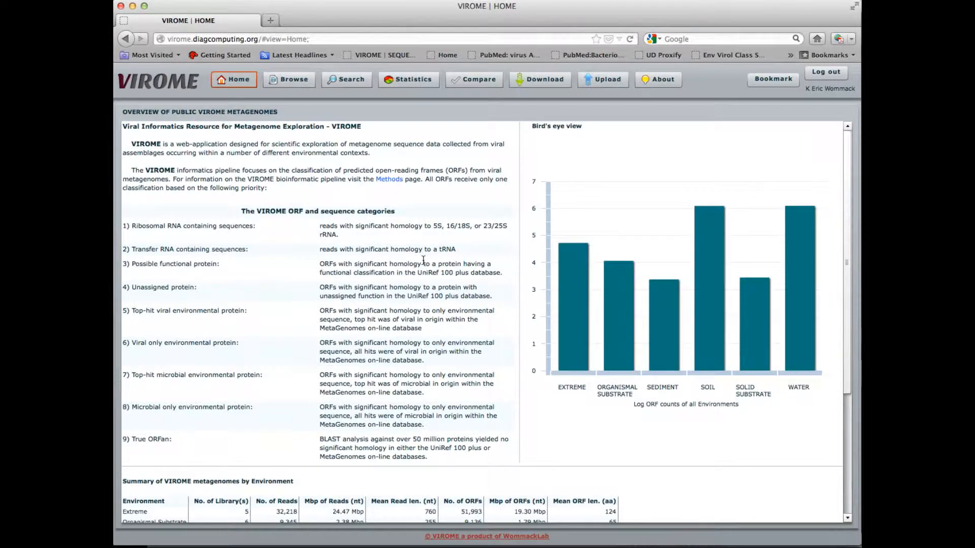
mouse_move(421, 188)
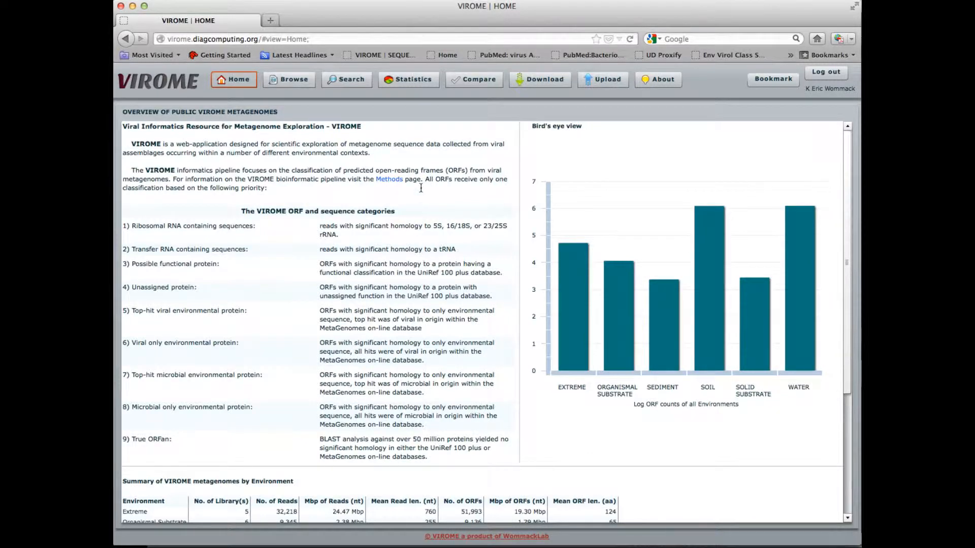
mouse_move(421, 208)
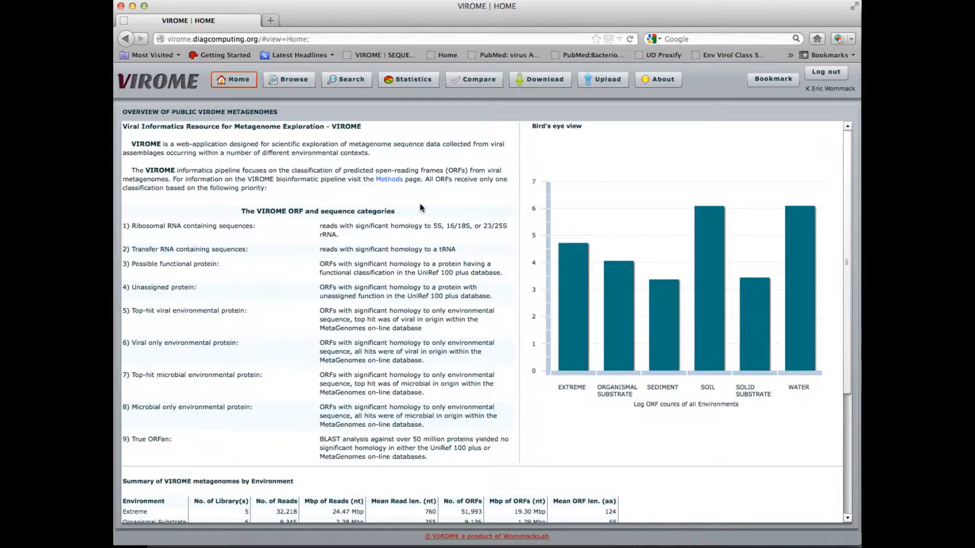
mouse_move(435, 189)
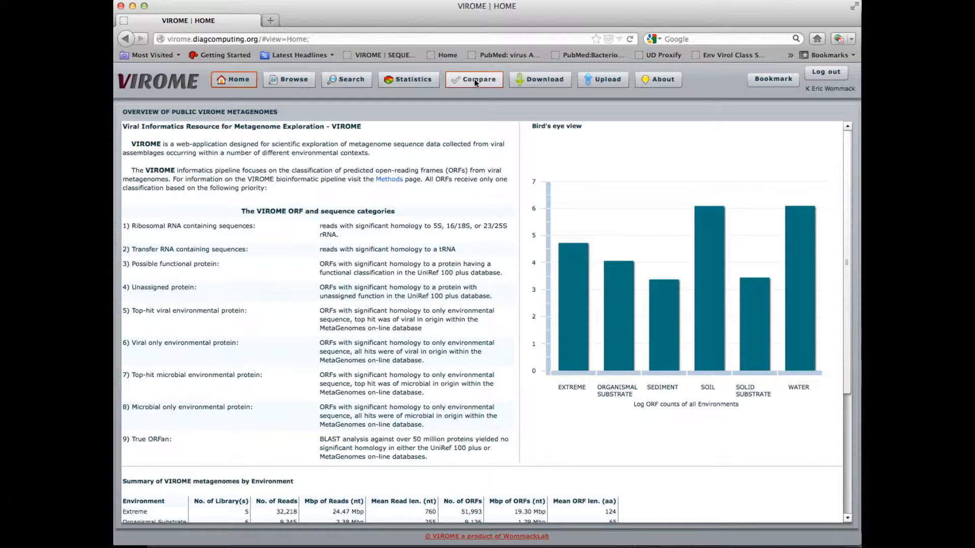
- Bring up VIROME's Compare tool for selecting libraries
left_click(474, 79)
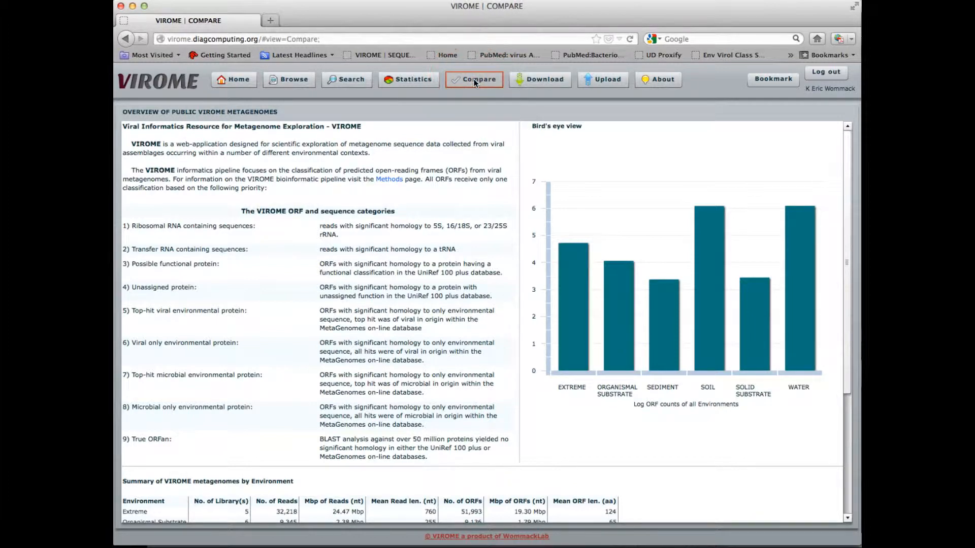
left_click(473, 79)
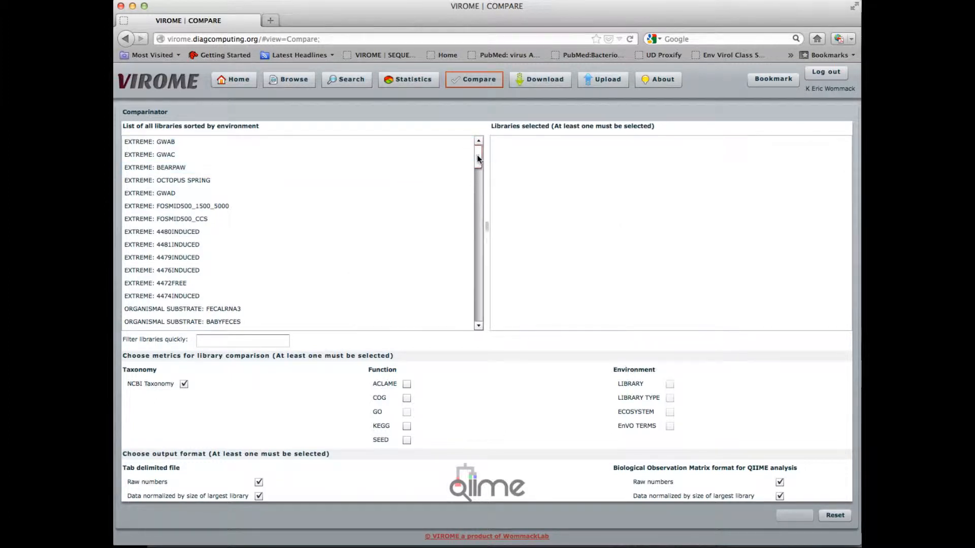
left_click_drag(478, 158, 478, 184)
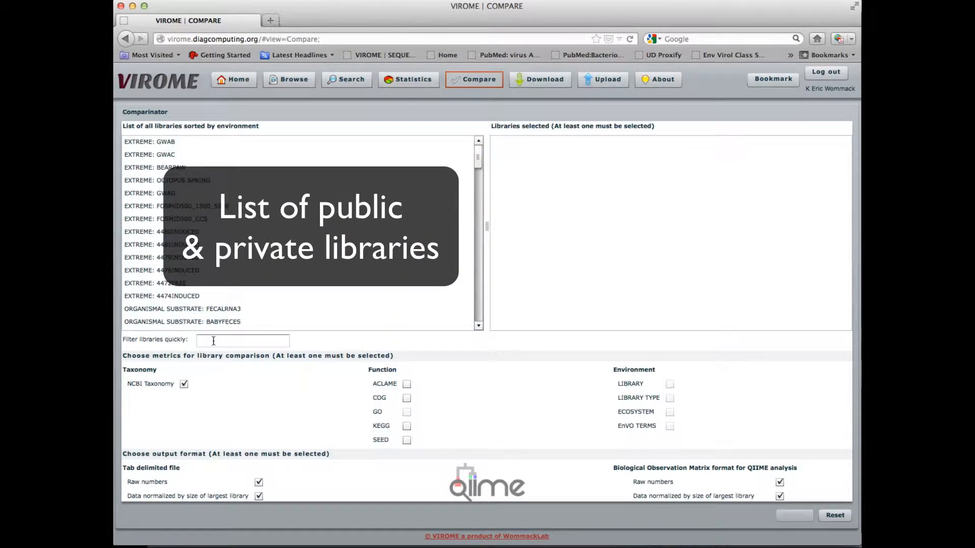
- Filter libraries by 'water' and add the four CBAYVIR DSDNA 454 libraries to the selection
left_click(243, 340)
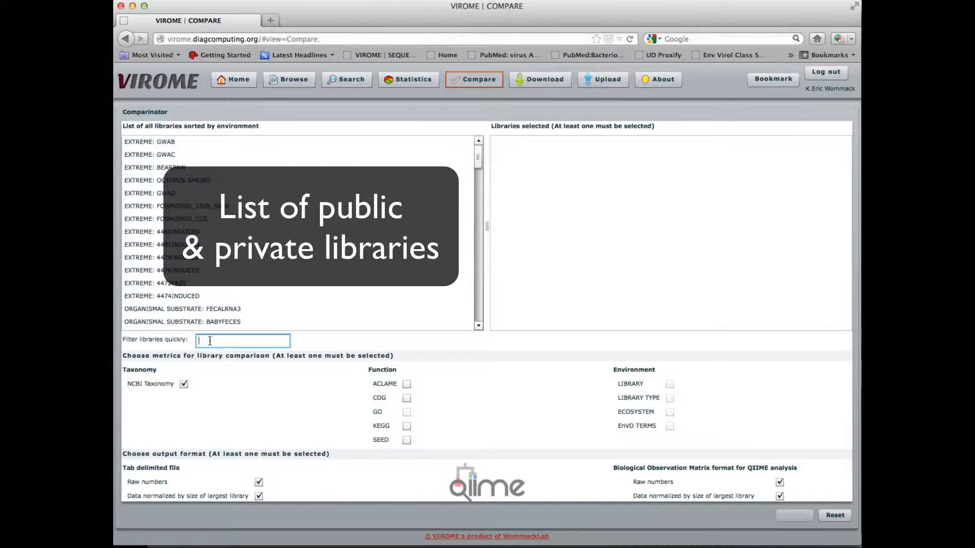
type("water")
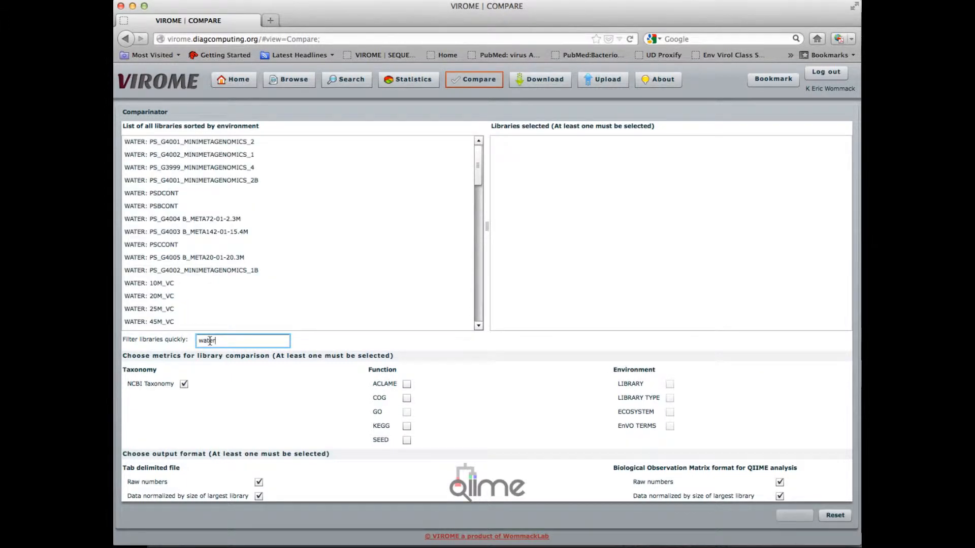
left_click(150, 284)
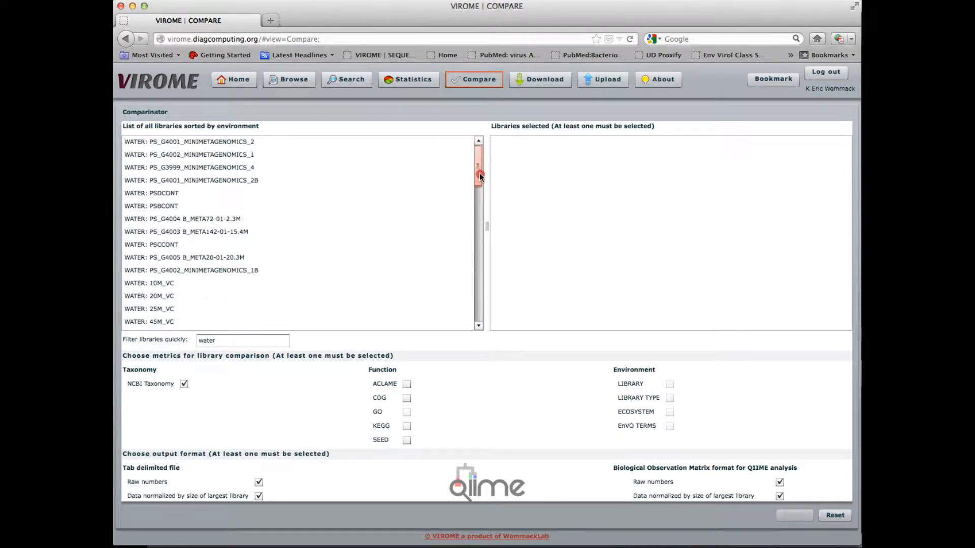
left_click(205, 244)
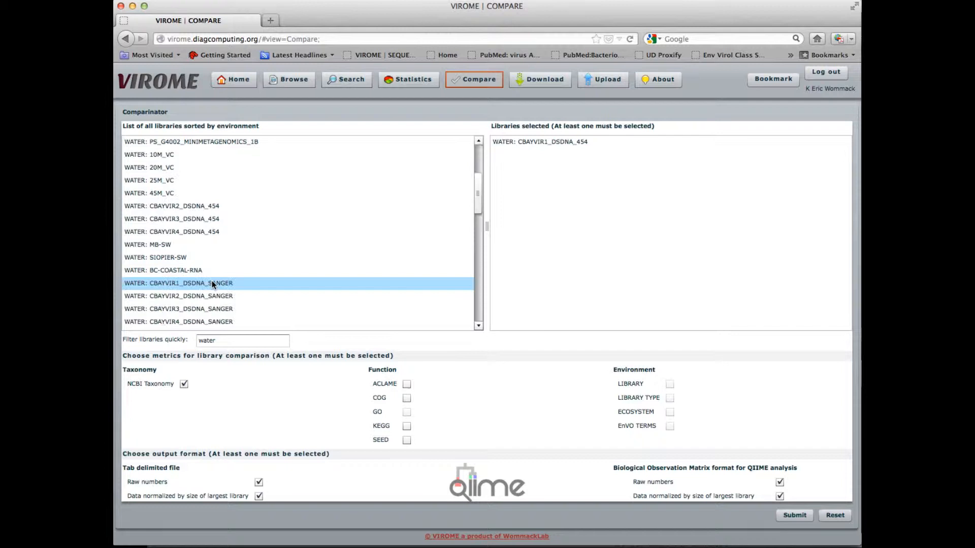
double_click(202, 211)
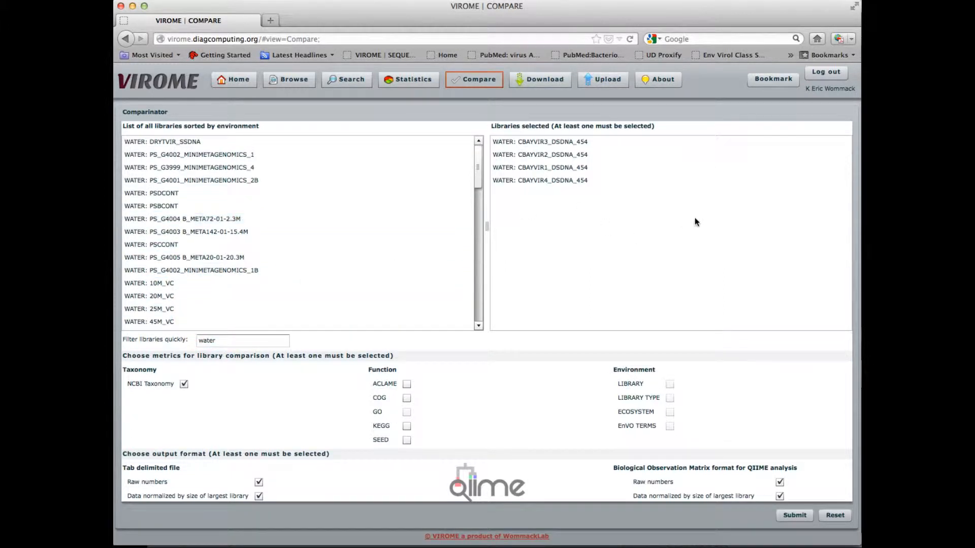
mouse_move(679, 249)
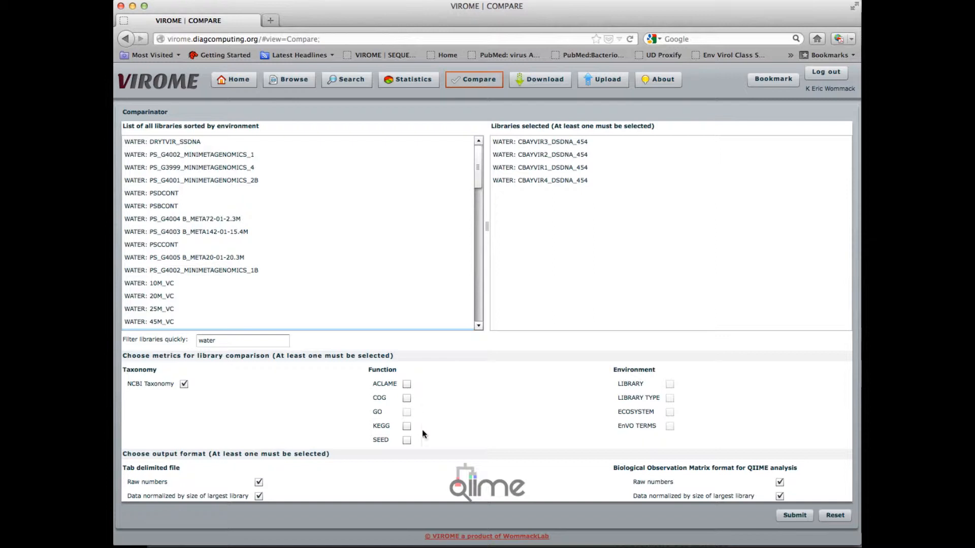
- Tick the ACLAME, KEGG and SEED functional metrics alongside NCBI taxonomy
left_click(406, 384)
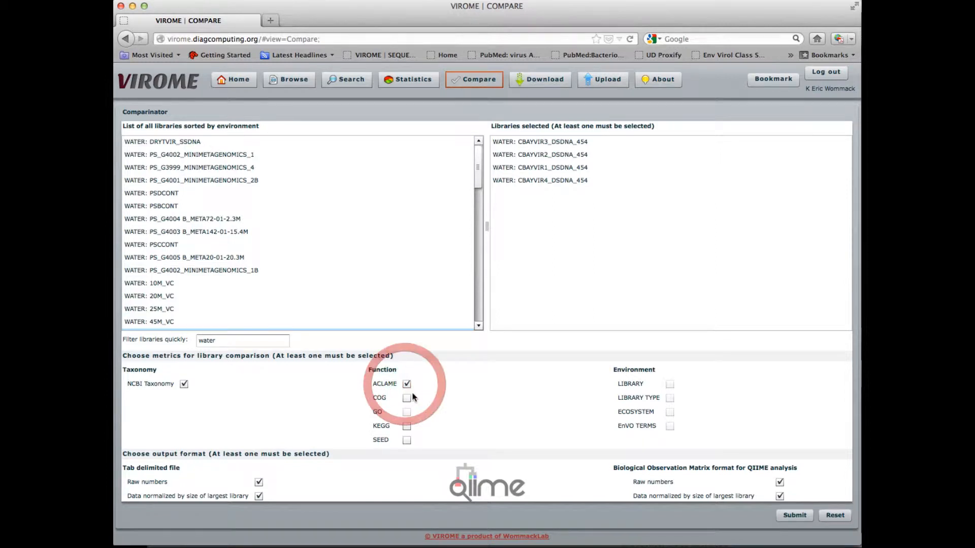
left_click(406, 439)
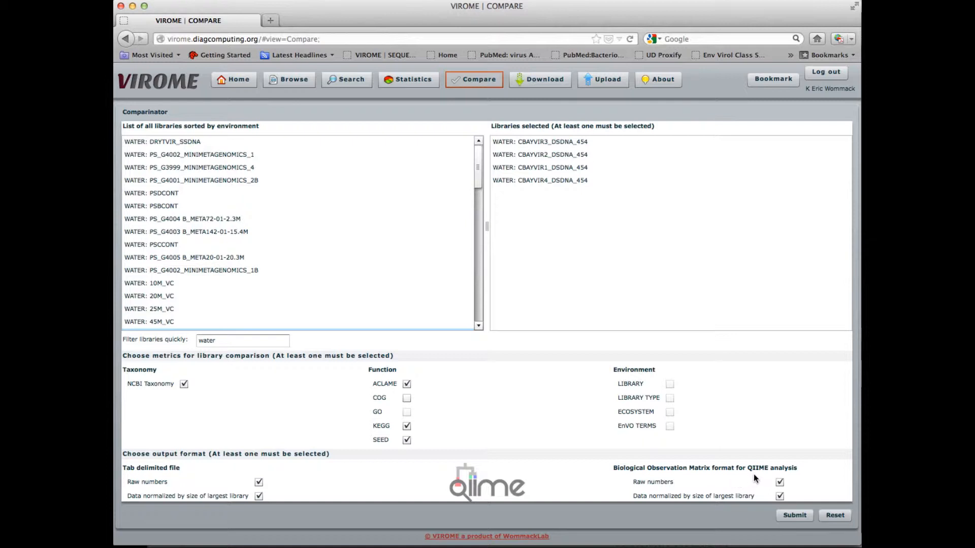
mouse_move(752, 478)
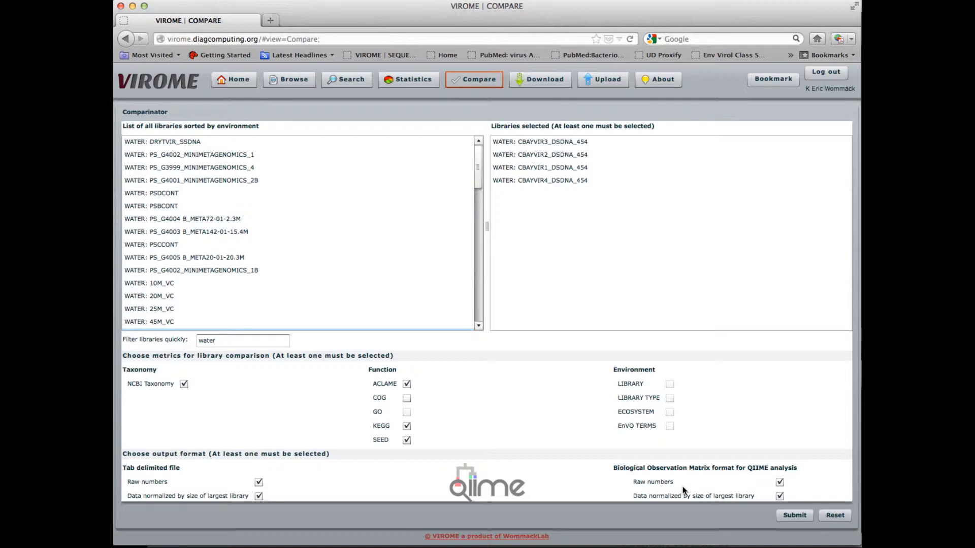
mouse_move(763, 494)
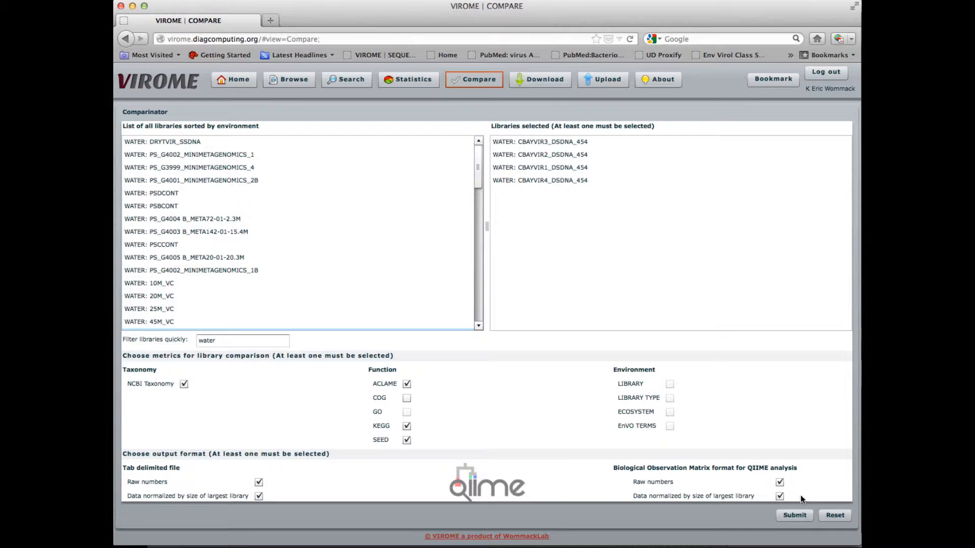
- Submit the comparison, dismiss the preparation notice and go to the Statistics page
left_click(794, 515)
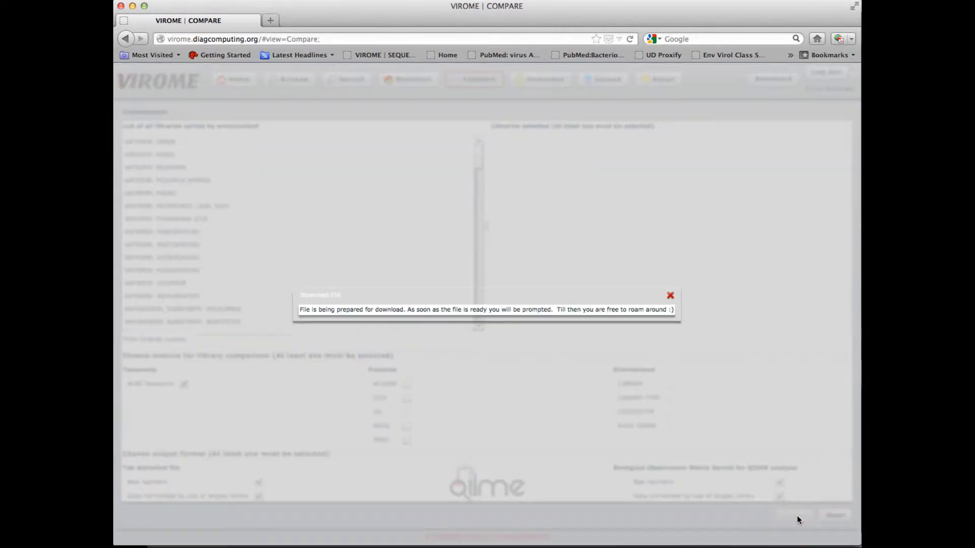
left_click(670, 296)
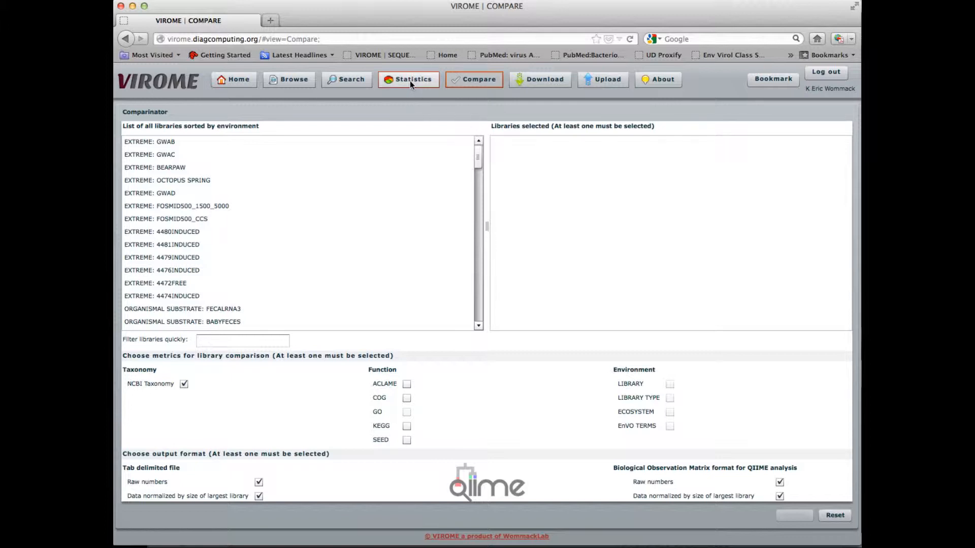
left_click(408, 79)
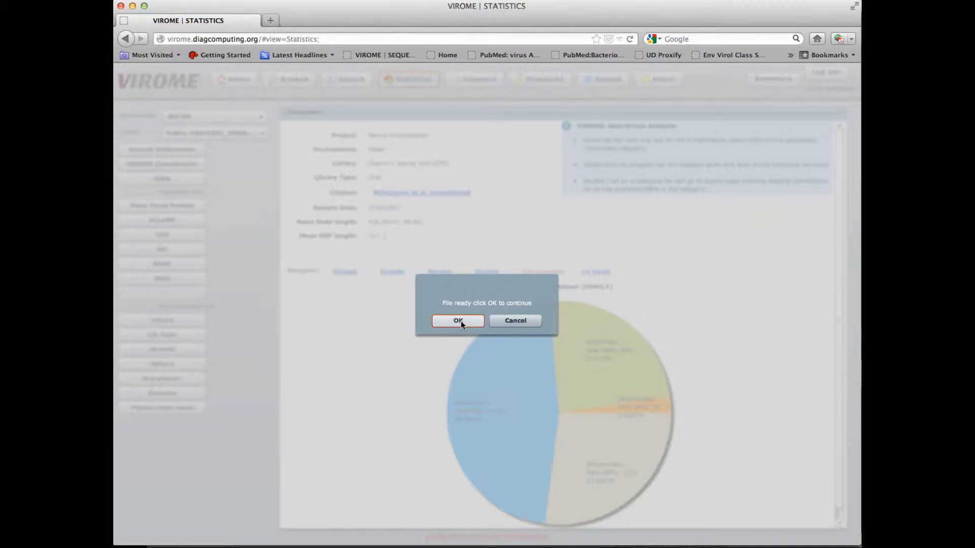
- Confirm the File ready prompt and proceed to download the BIOM comparison zip
left_click(458, 320)
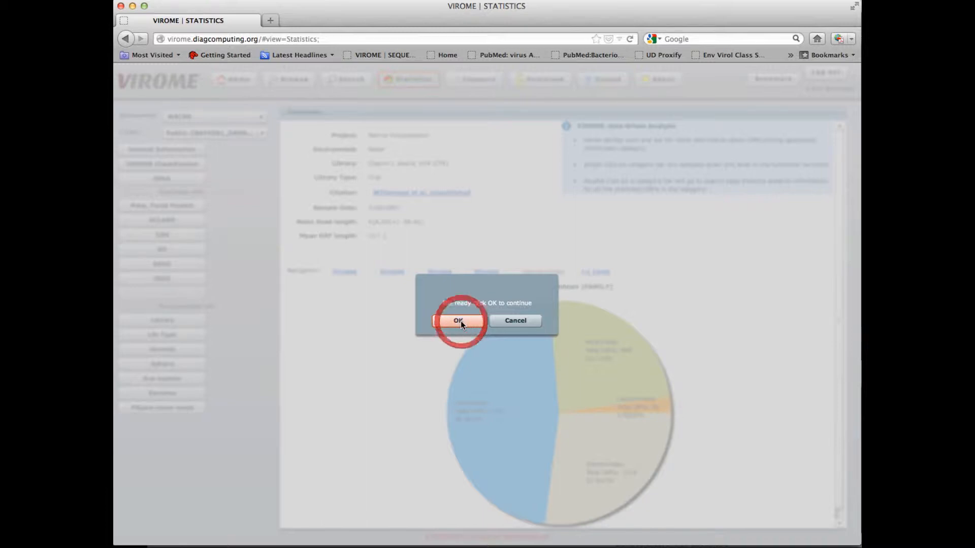
left_click(458, 320)
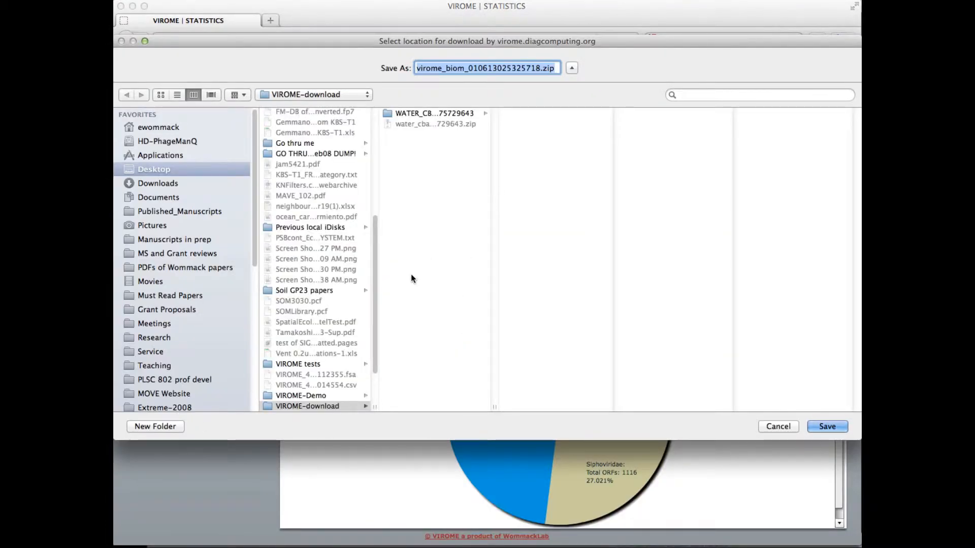
mouse_move(546, 84)
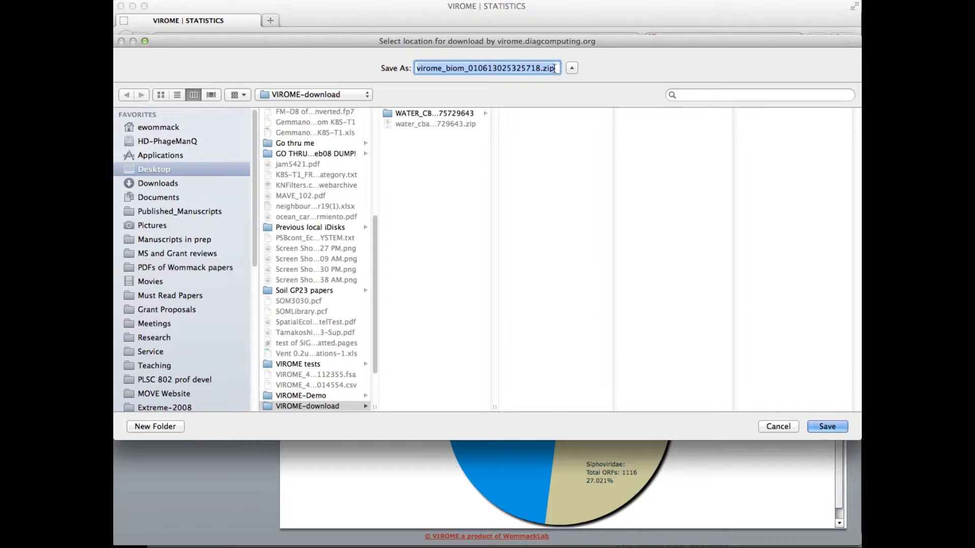
mouse_move(435, 140)
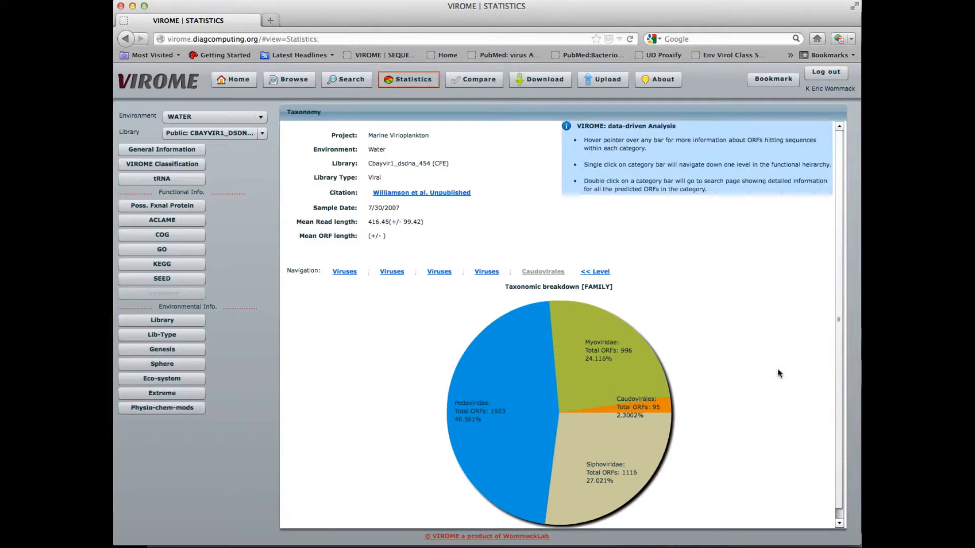
mouse_move(669, 261)
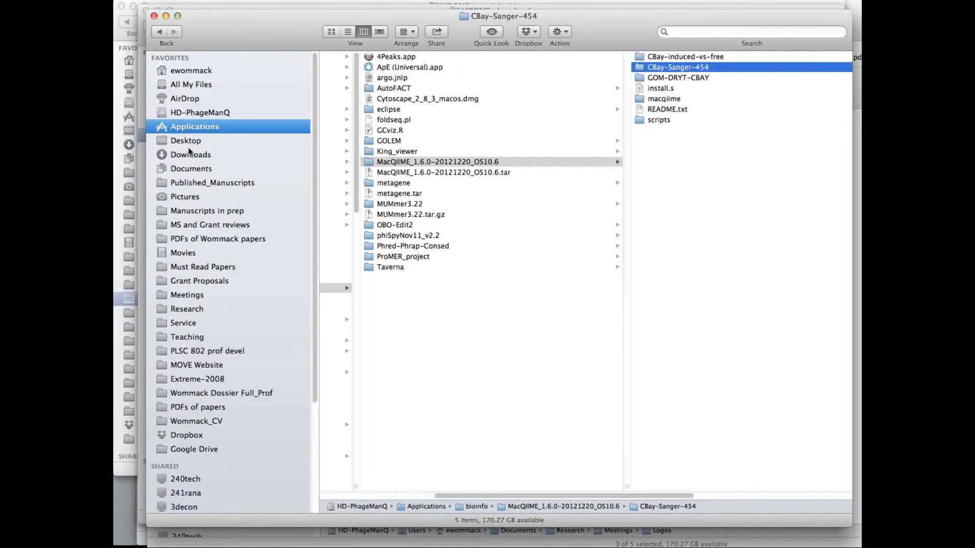
- Launch Microsoft Excel from Finder with a new blank workbook
left_click(186, 140)
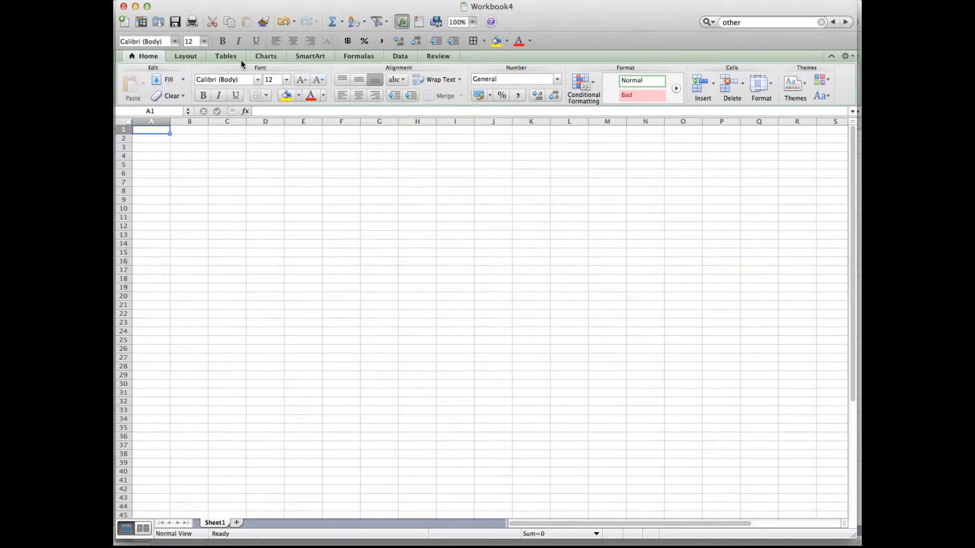
- Start a text-file import from Excel's File > Import command
left_click(128, 6)
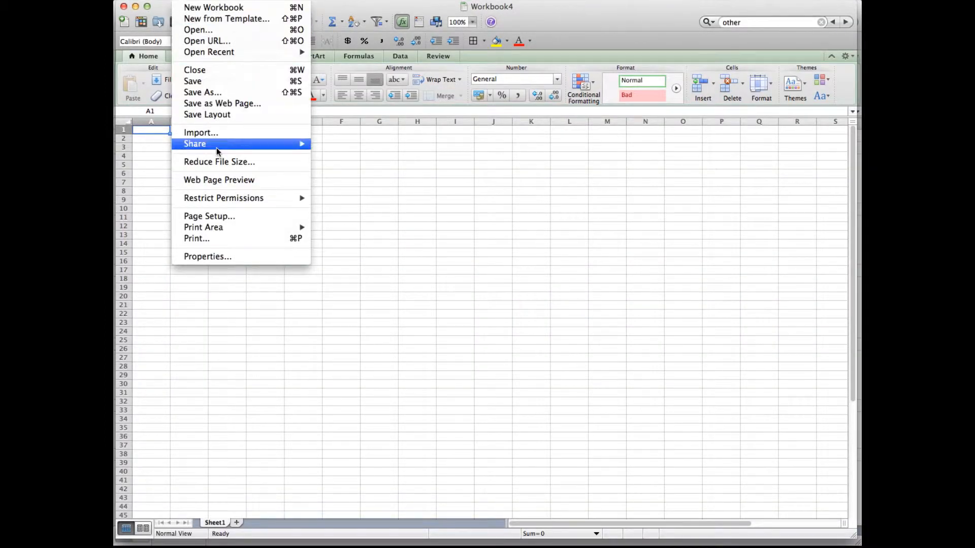
left_click(201, 132)
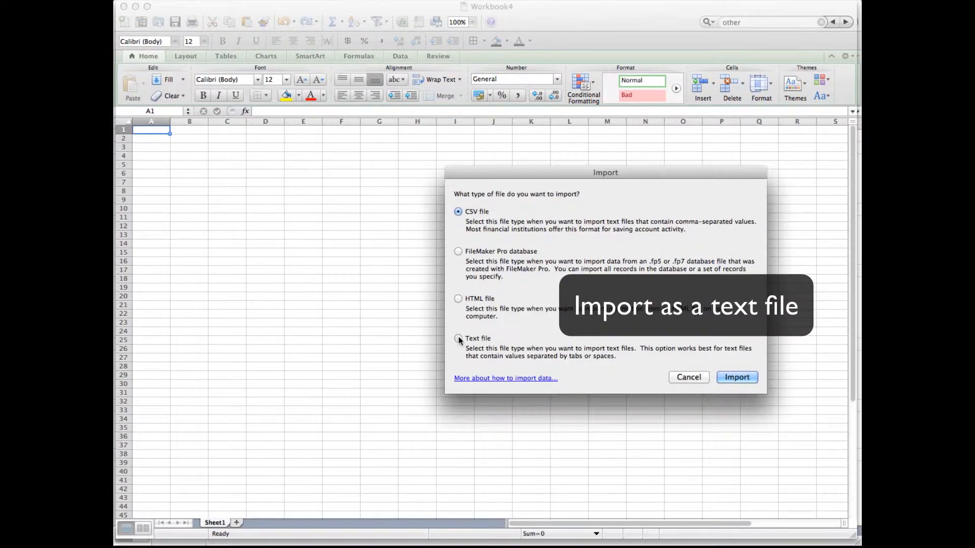
left_click(736, 376)
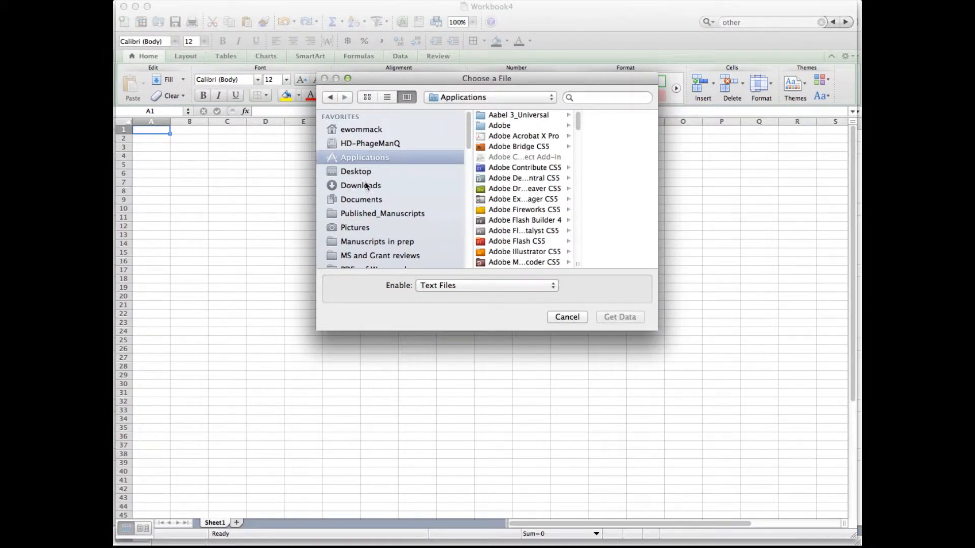
- Navigate to Desktop > VIROME-download > VIROME_BIOM folder > taxonomy
left_click(356, 171)
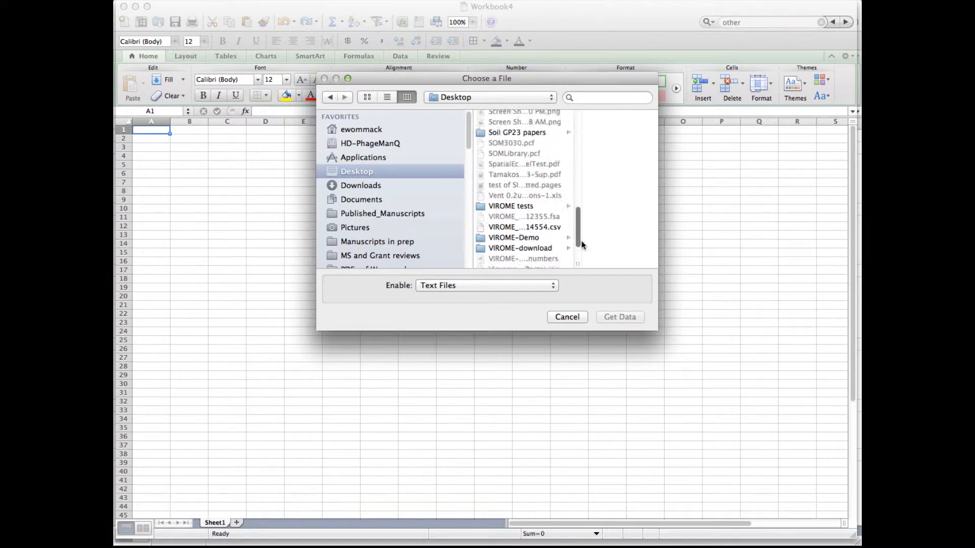
left_click(520, 248)
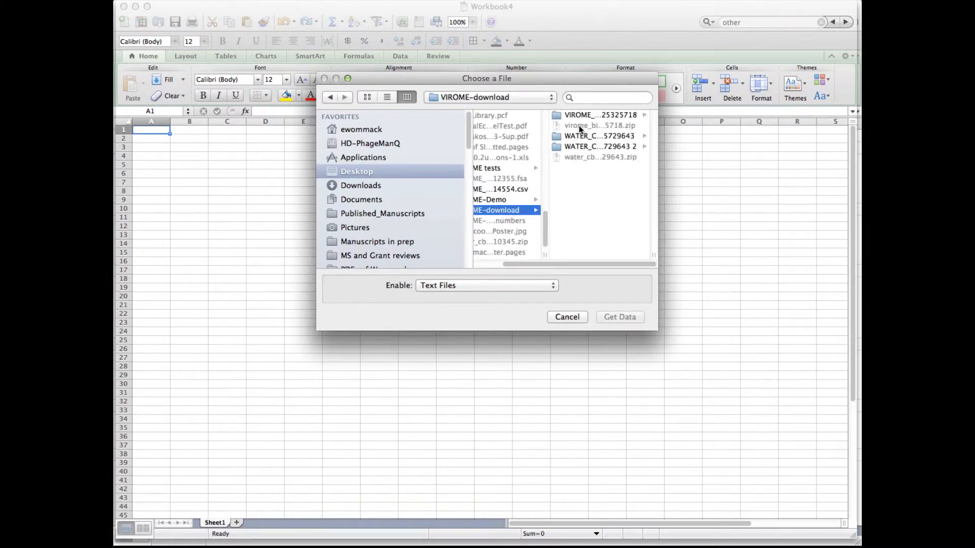
left_click(600, 115)
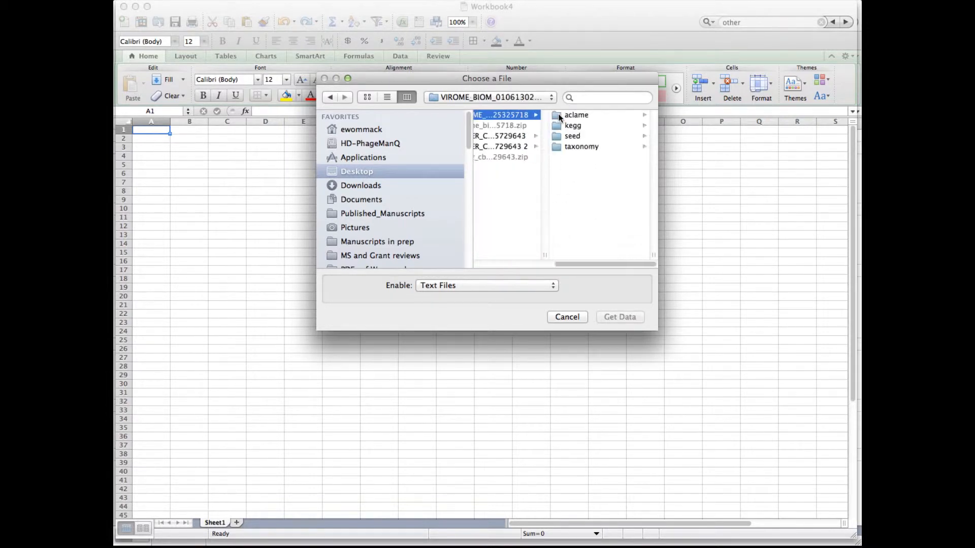
left_click(581, 146)
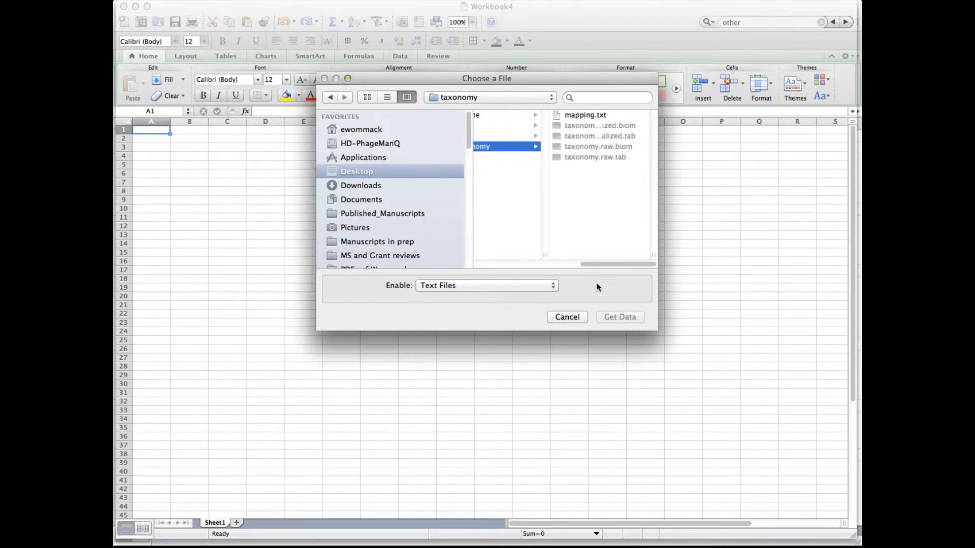
- Enable All Files, select taxonomy.raw.tab and load its data
left_click(487, 286)
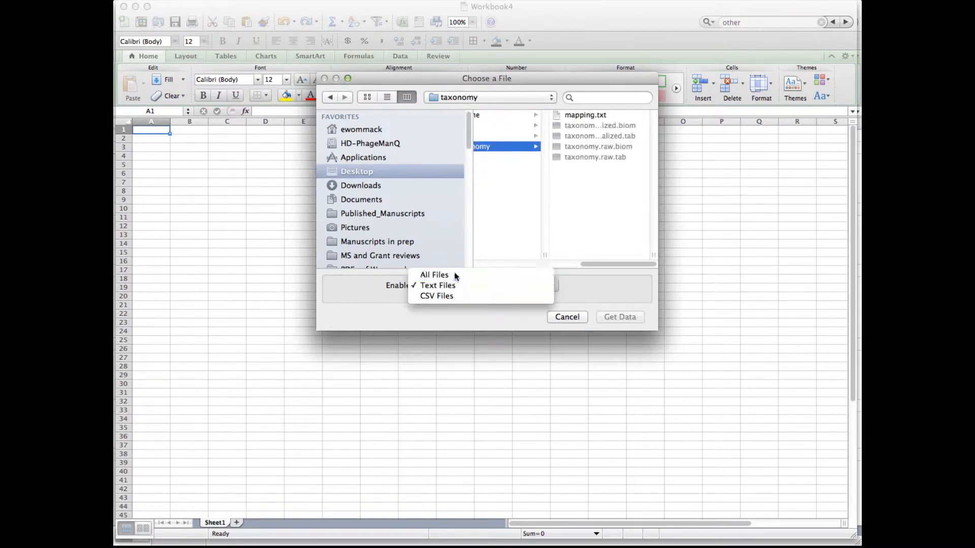
left_click(433, 275)
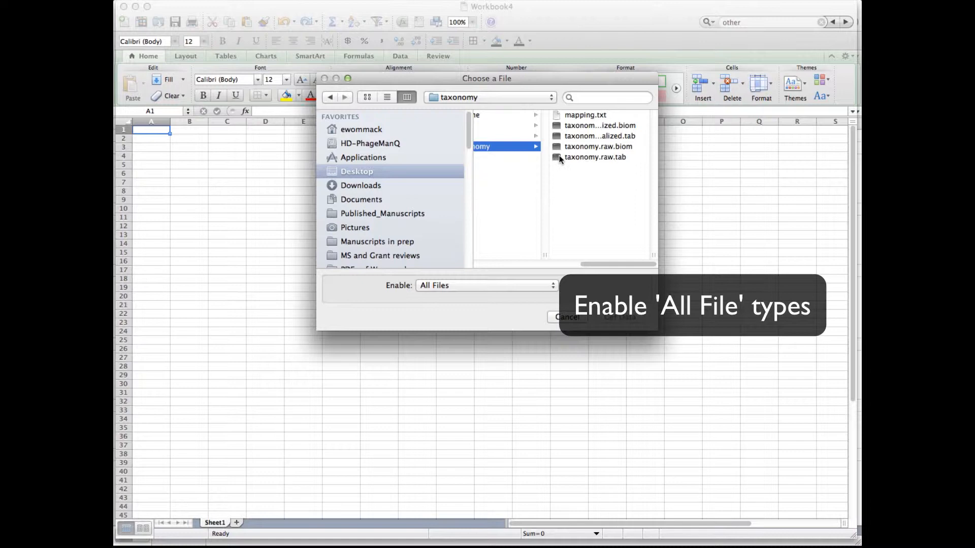
left_click(594, 157)
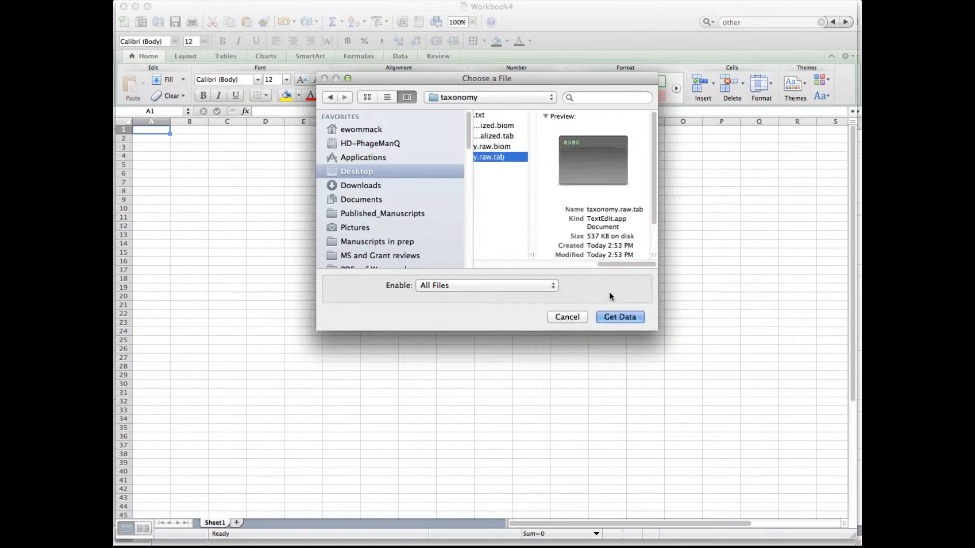
left_click(618, 316)
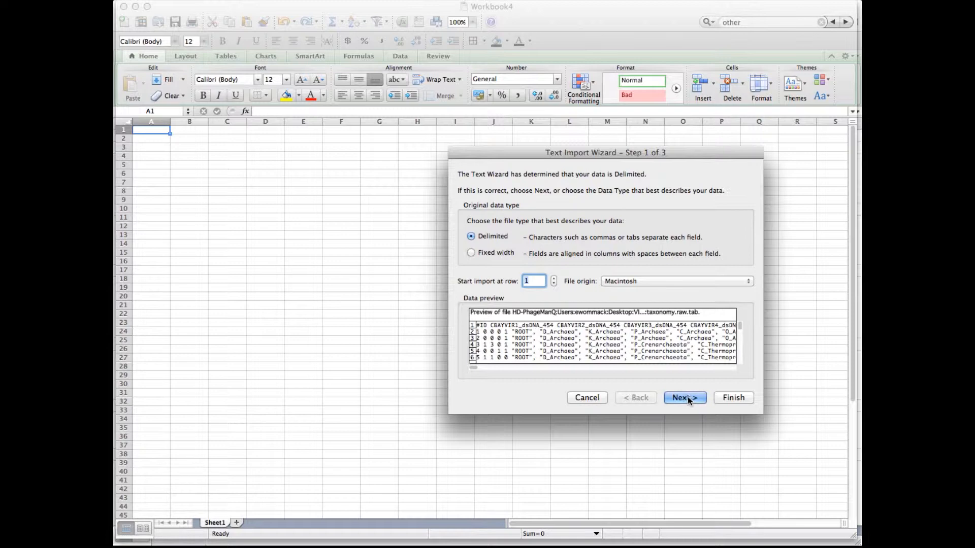
- Import the tab-delimited taxonomy counts into the existing sheet at $A$1
left_click(683, 398)
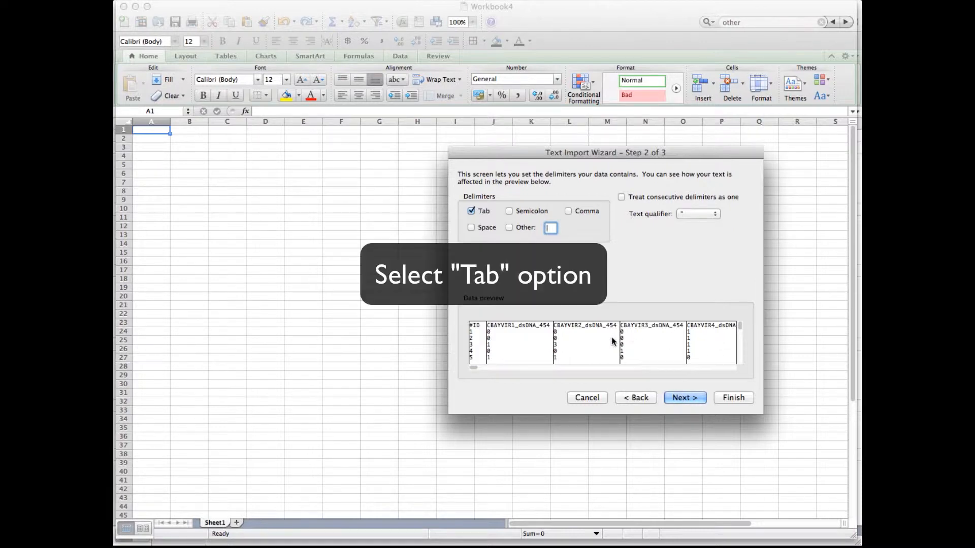
mouse_move(474, 371)
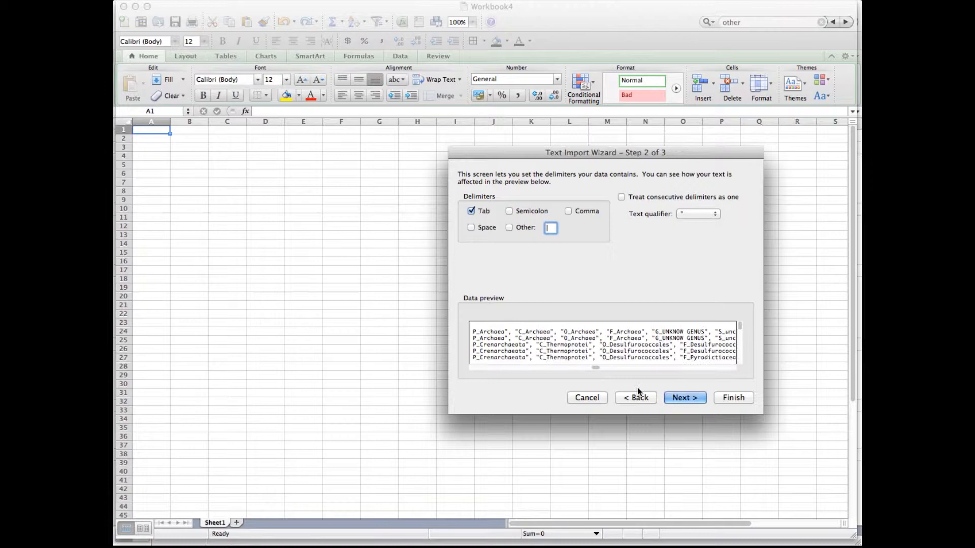
left_click(683, 398)
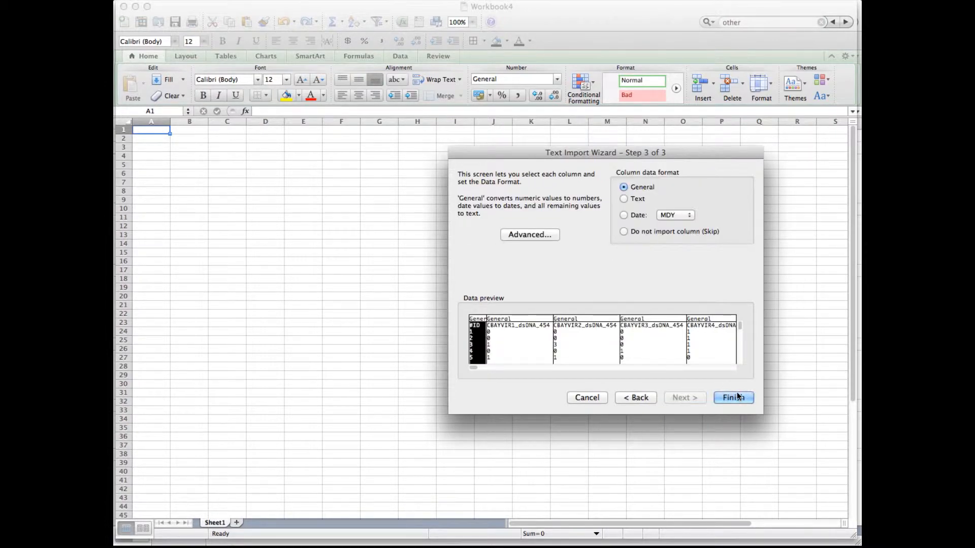
left_click(732, 397)
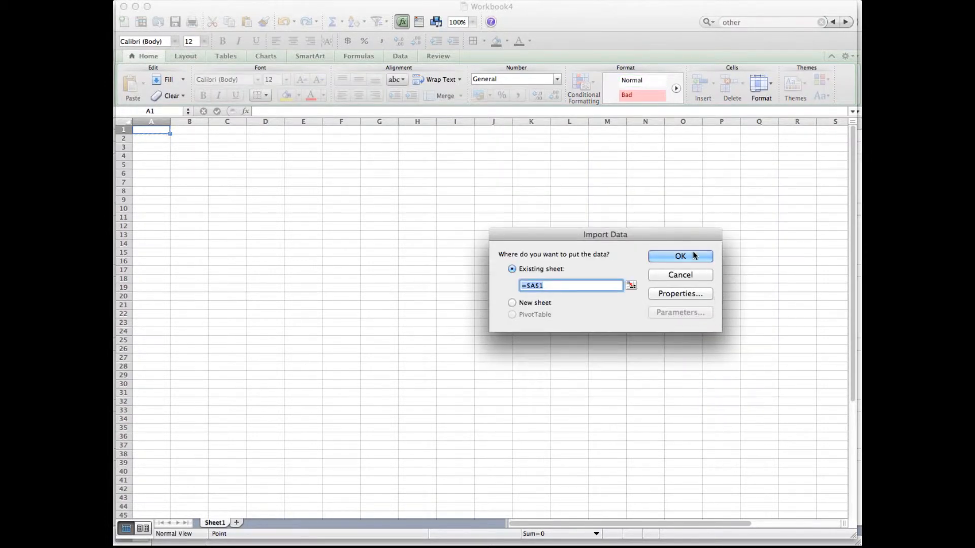
left_click(679, 256)
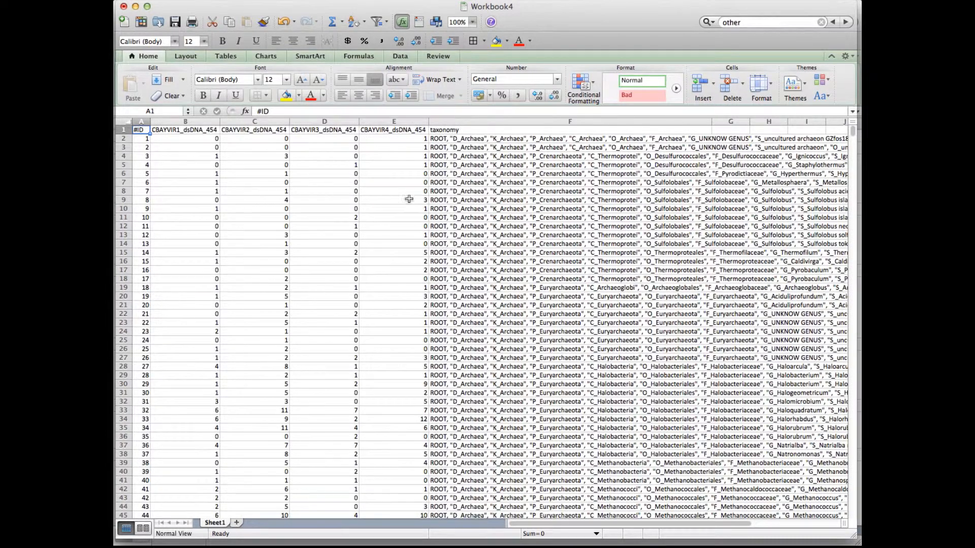
mouse_move(470, 391)
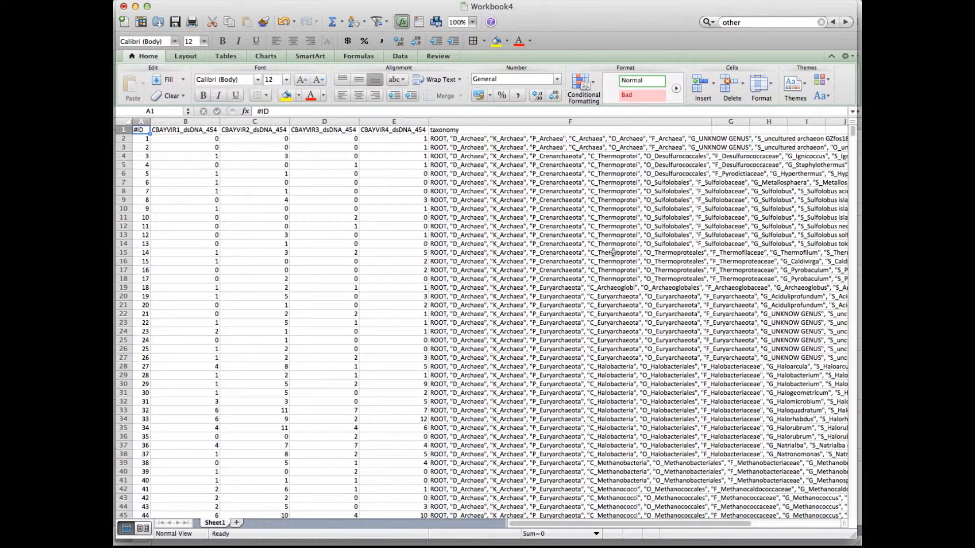
left_click(140, 138)
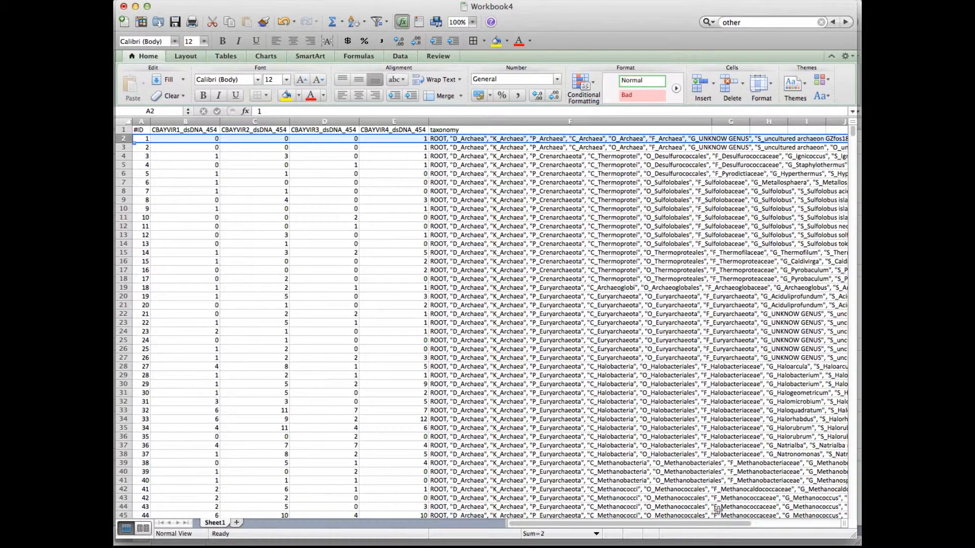
scroll("right", 3)
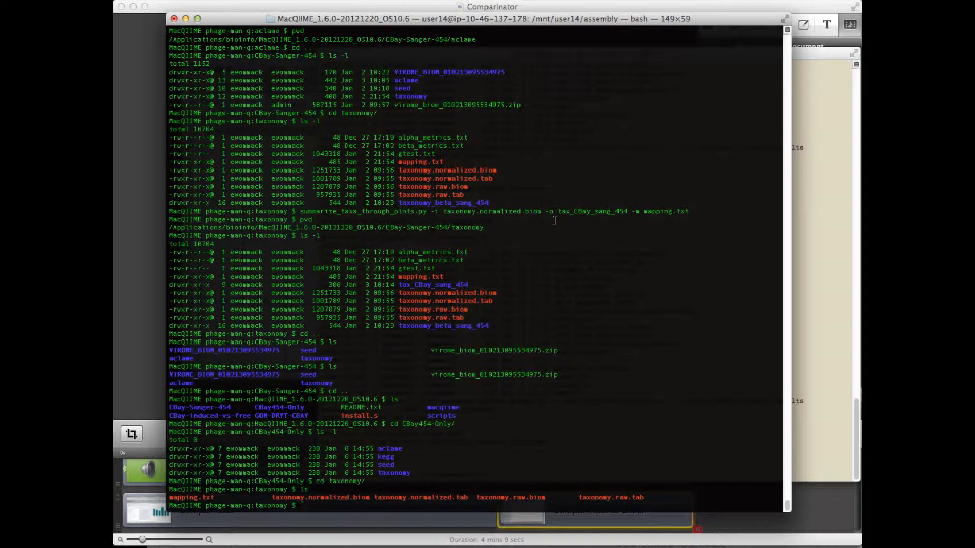
- Run summarize_taxa_through_plots.py -i taxonomy.normalized.biom -o CB454tax_summ -m mapping.txt
type("summarize_ta")
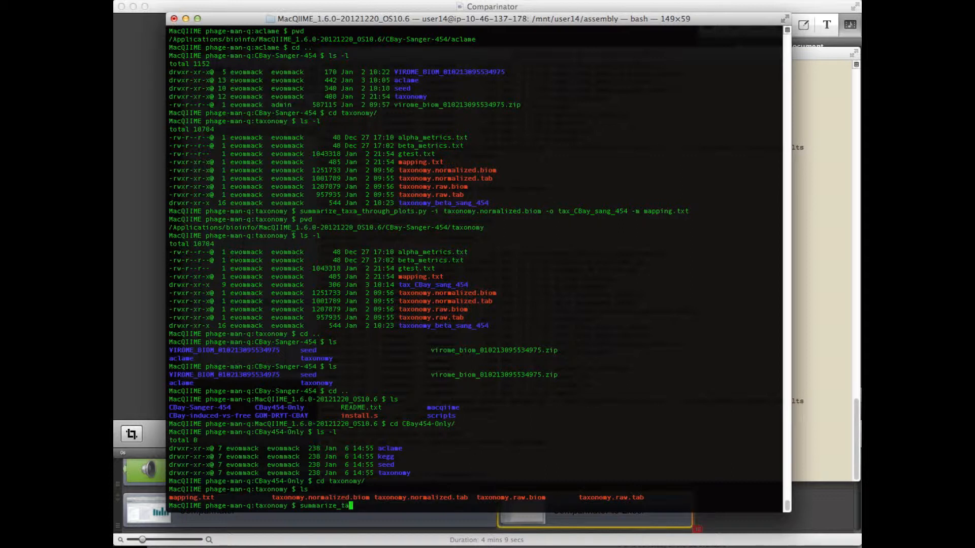
type("_through_plots.py")
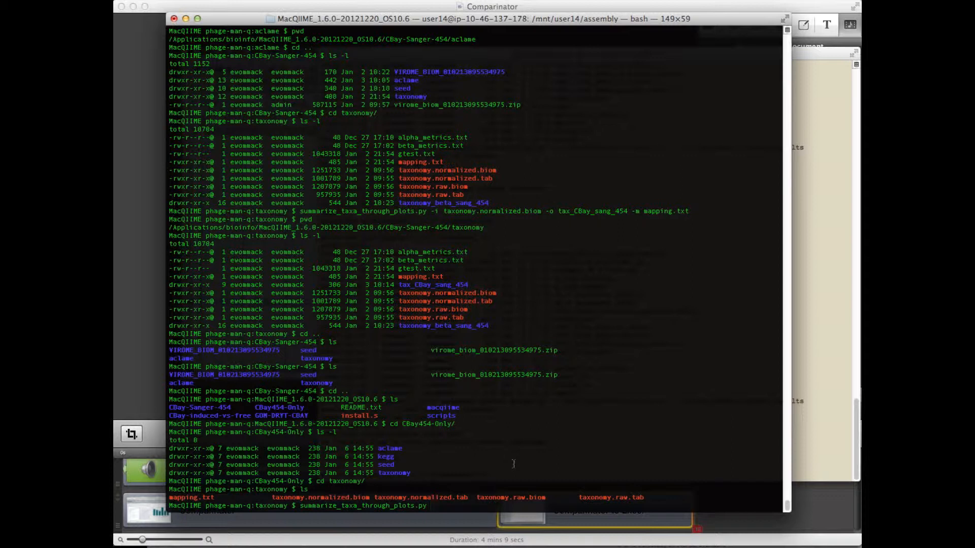
type("-i")
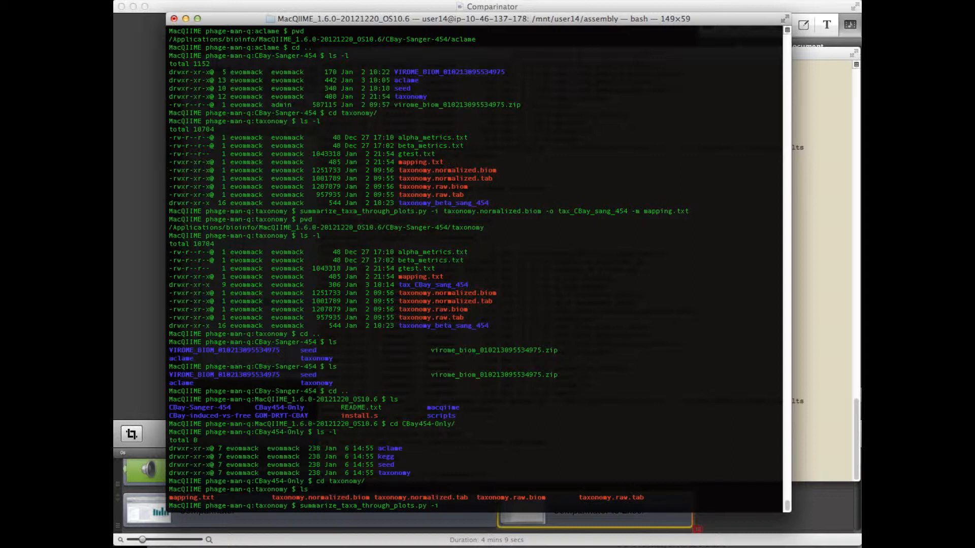
type("taxonomy.normalized.biom -o")
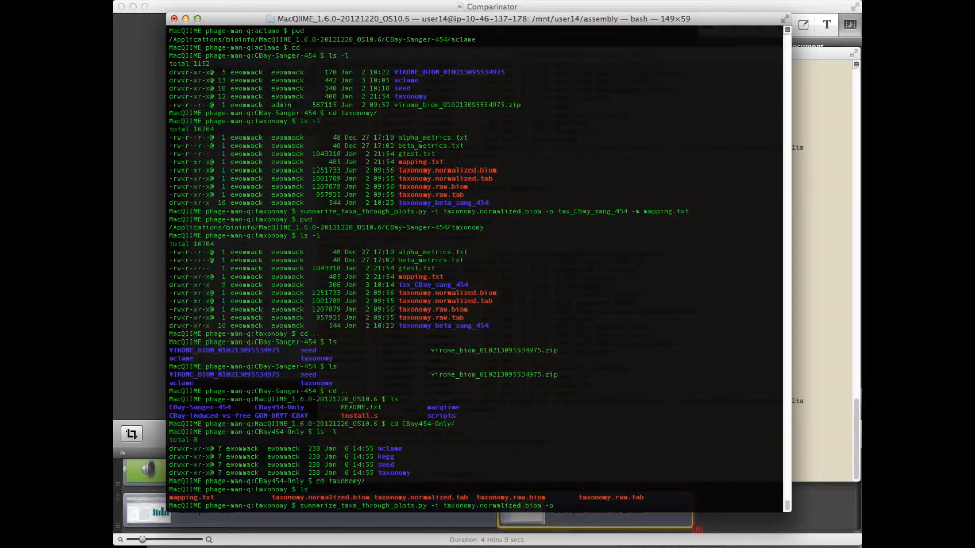
type("CB454")
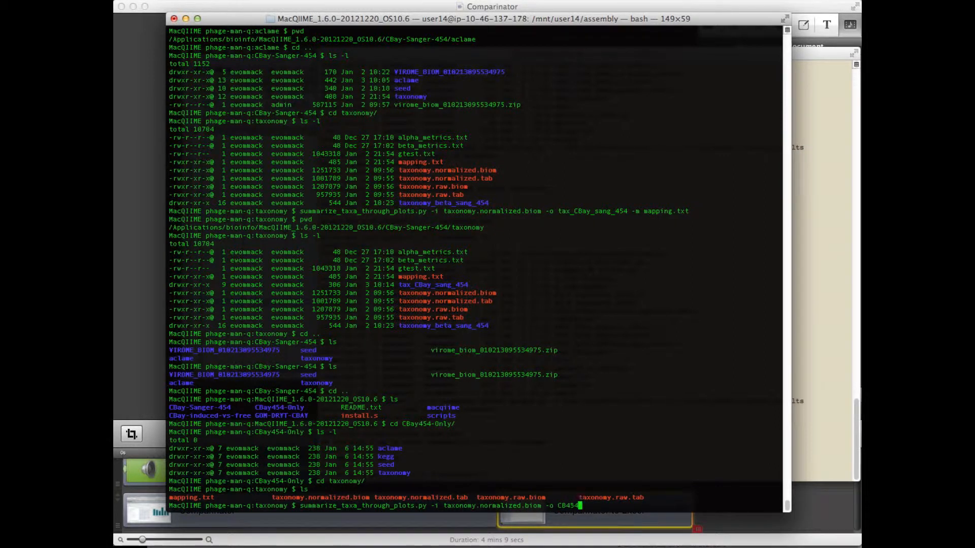
type("tax")
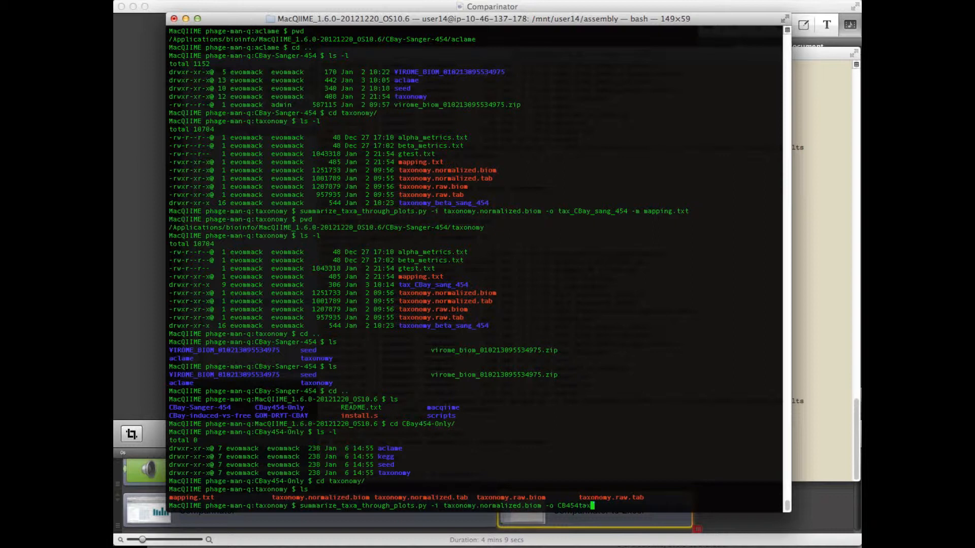
type("_summ")
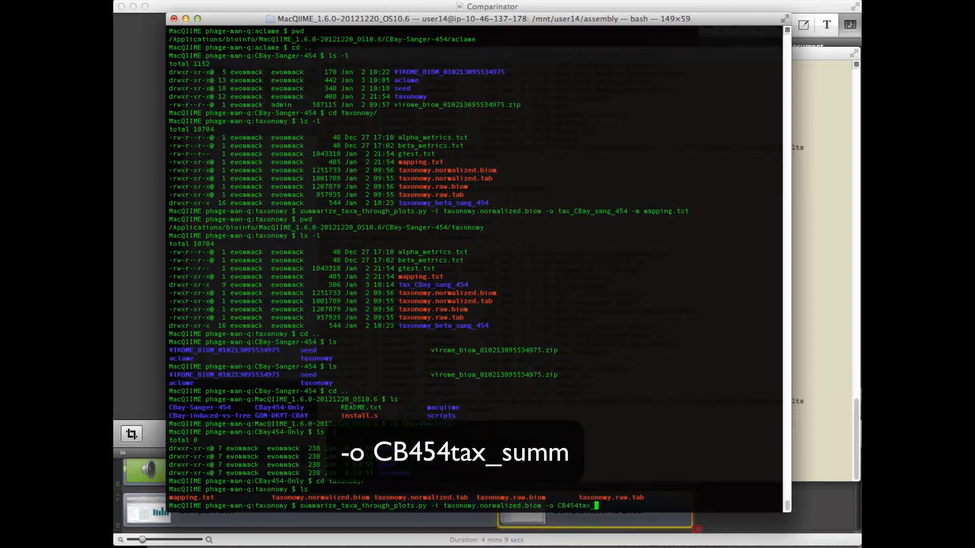
type("summ -m mapping.txt")
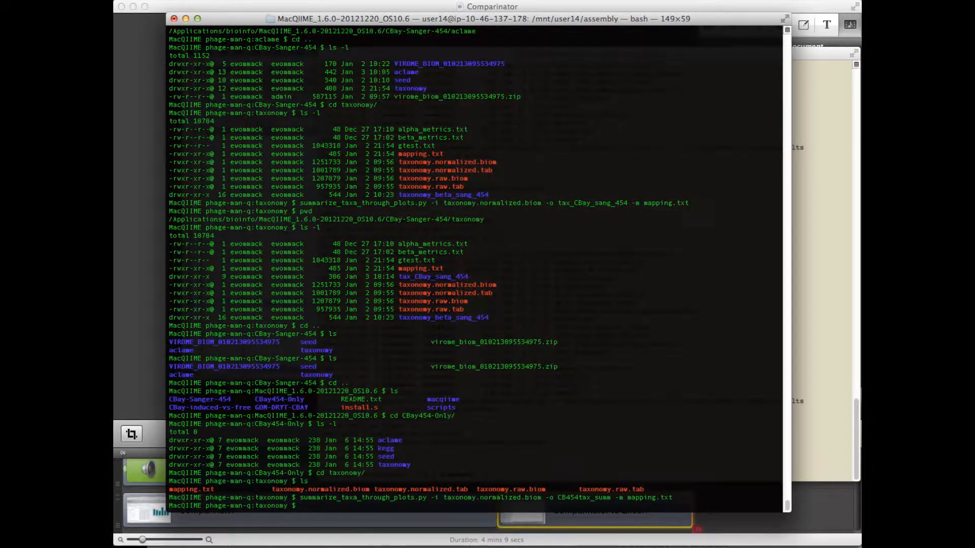
mouse_move(514, 468)
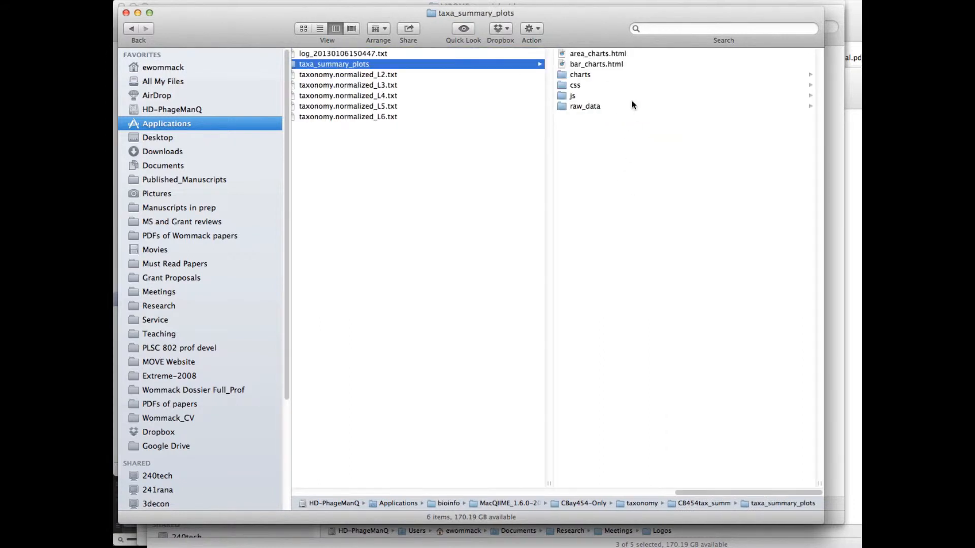
mouse_move(602, 68)
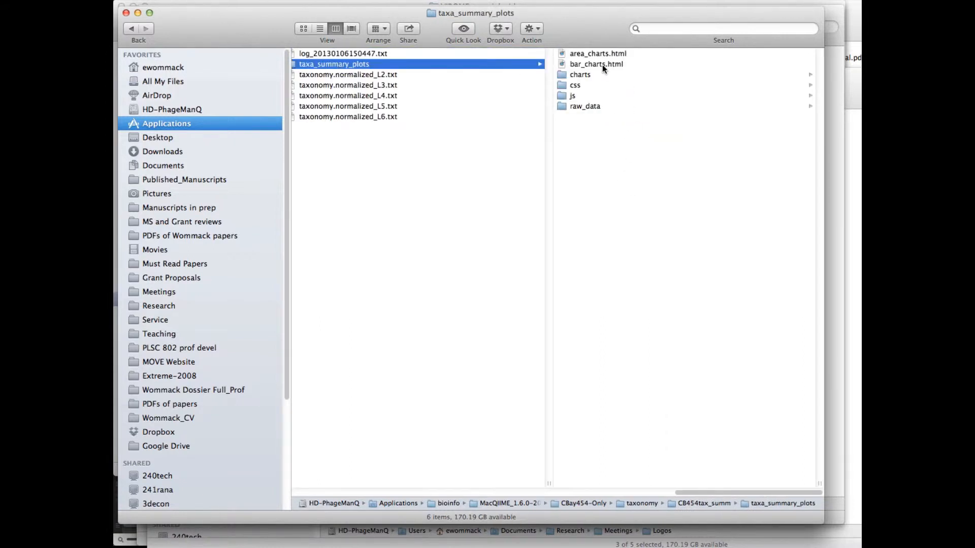
- Open bar_charts.html from taxa_summary_plots with Firefox
left_click(595, 63)
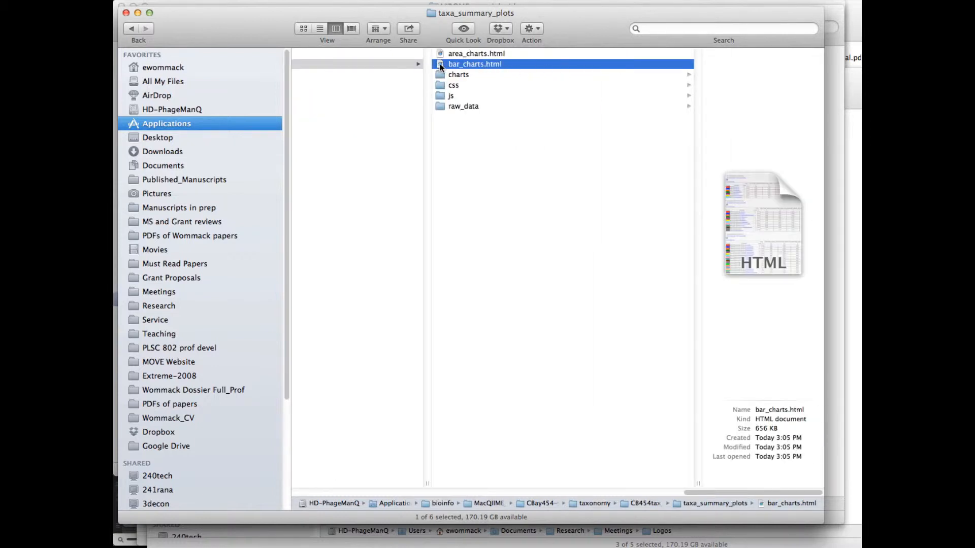
right_click(475, 63)
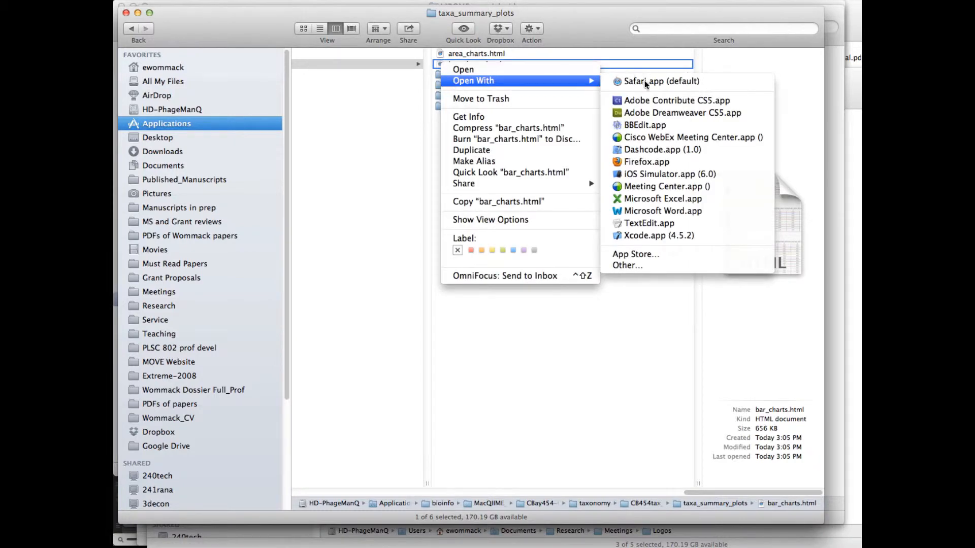
left_click(660, 81)
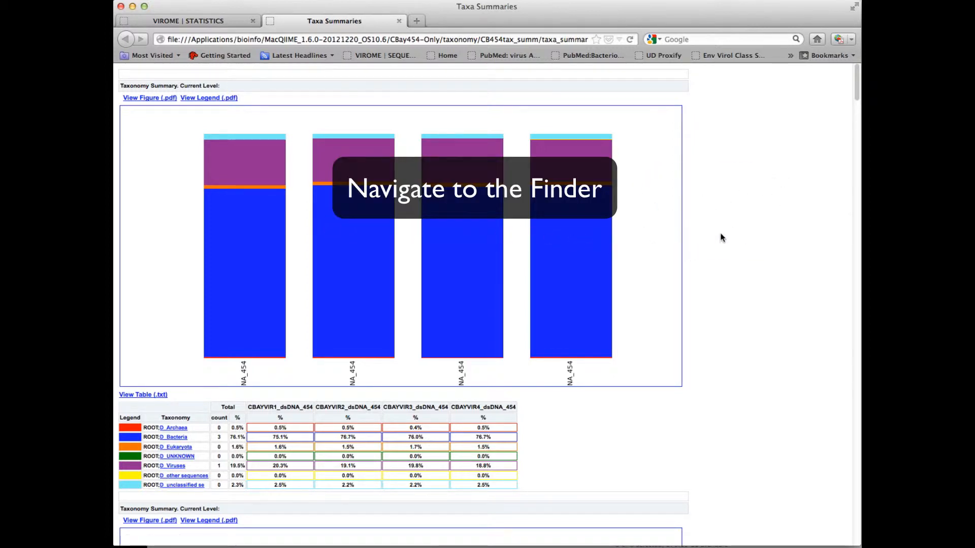
- Browse the taxa bar charts and percentage tables down through the taxonomic levels, then return to the VIROME compare page
scroll("down", 3)
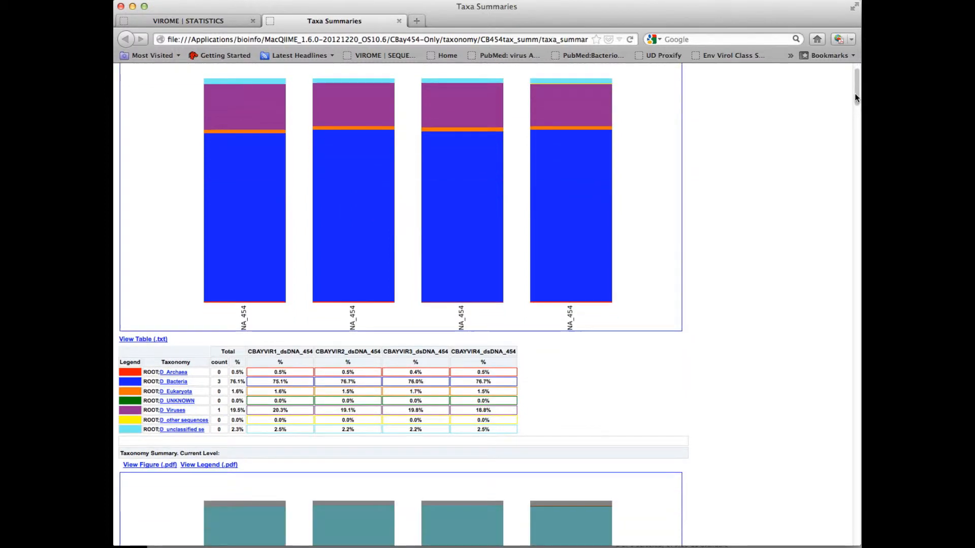
scroll("down", 3)
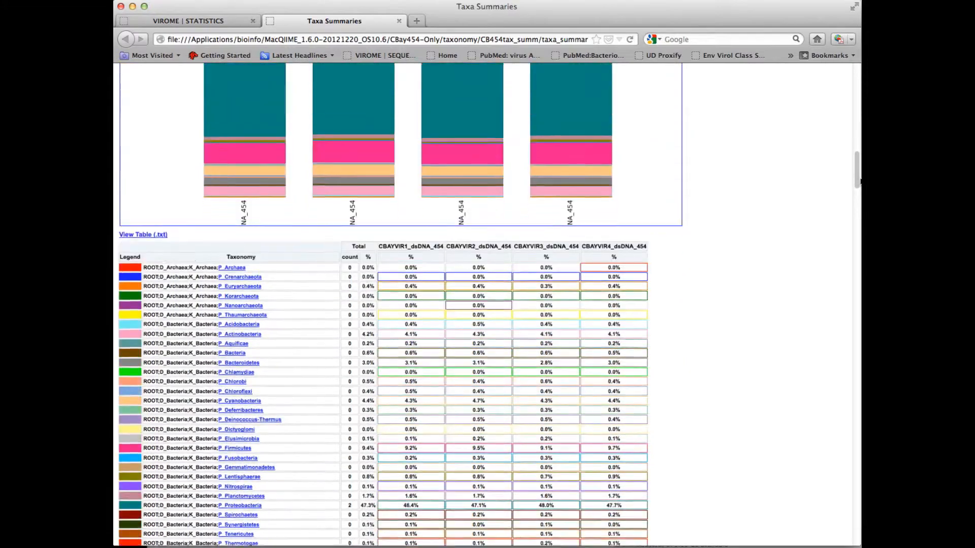
scroll("down", 3)
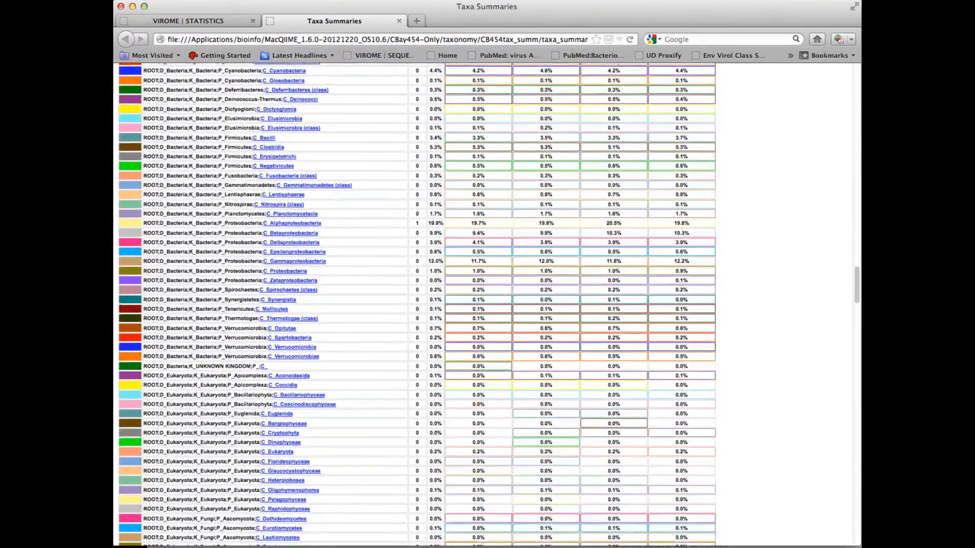
scroll("up", 3)
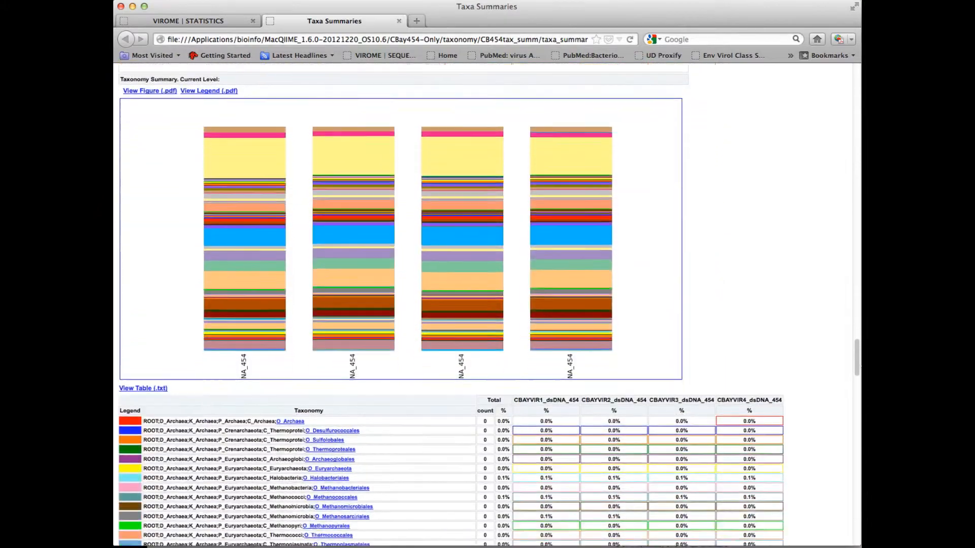
scroll("down", 3)
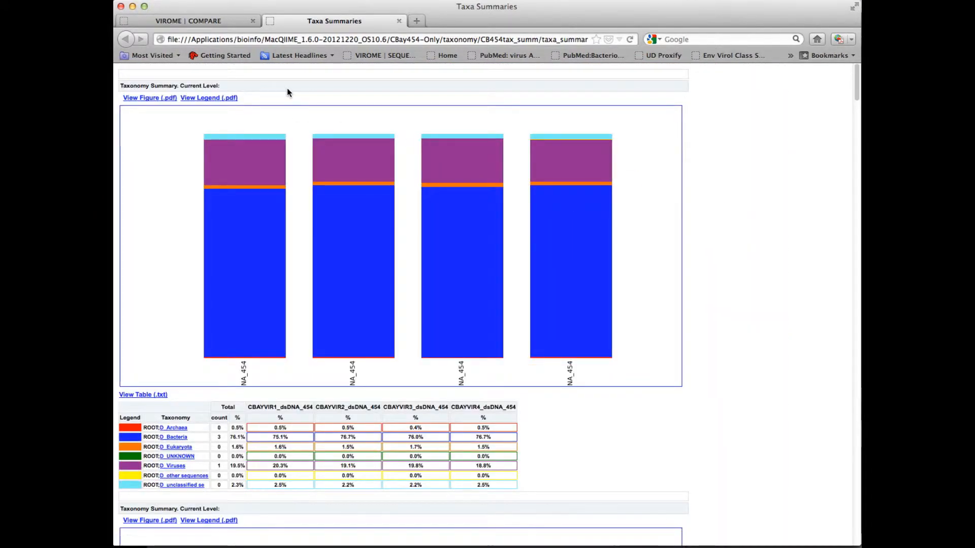
left_click(189, 20)
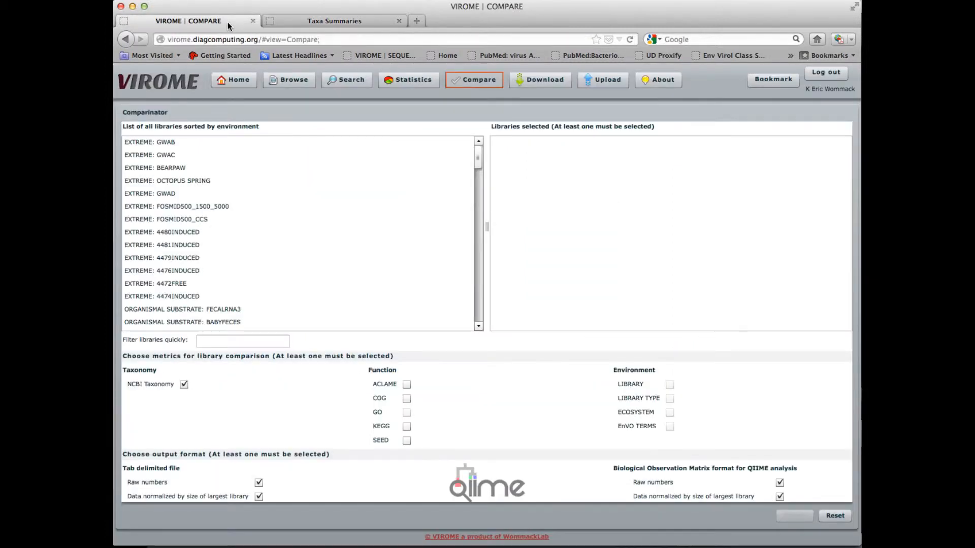
mouse_move(511, 444)
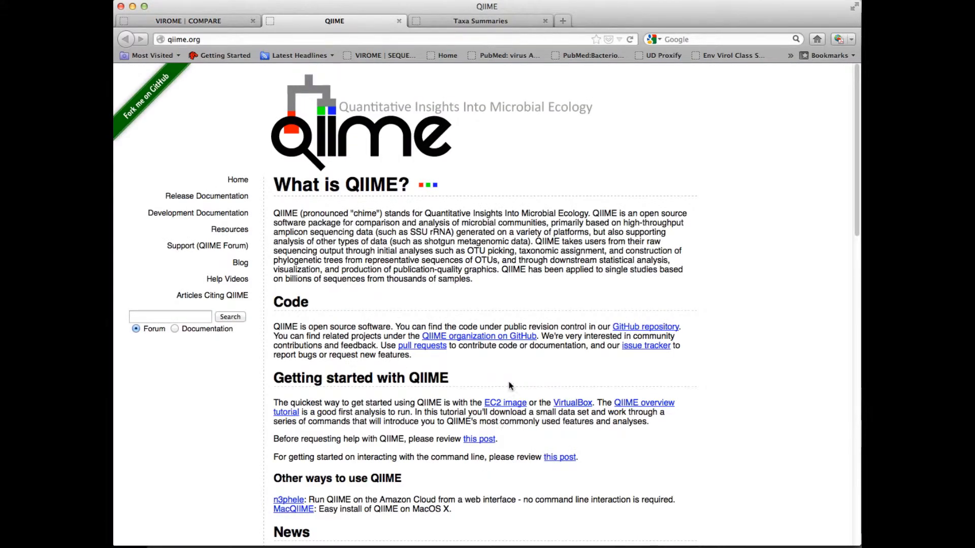
mouse_move(858, 162)
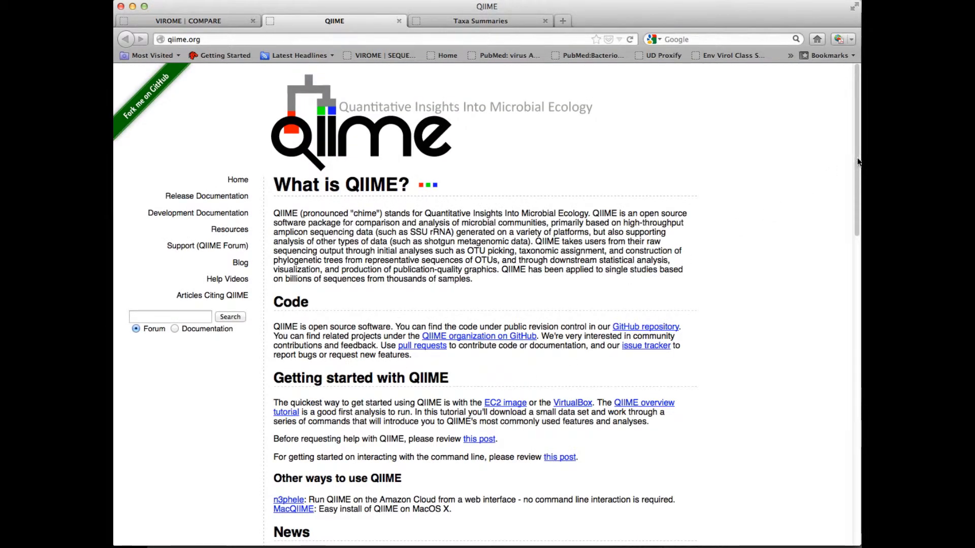
- View QIIME's Data Files and Other Resources page from the sidebar, then return to the Taxa Summaries charts
scroll("down", 3)
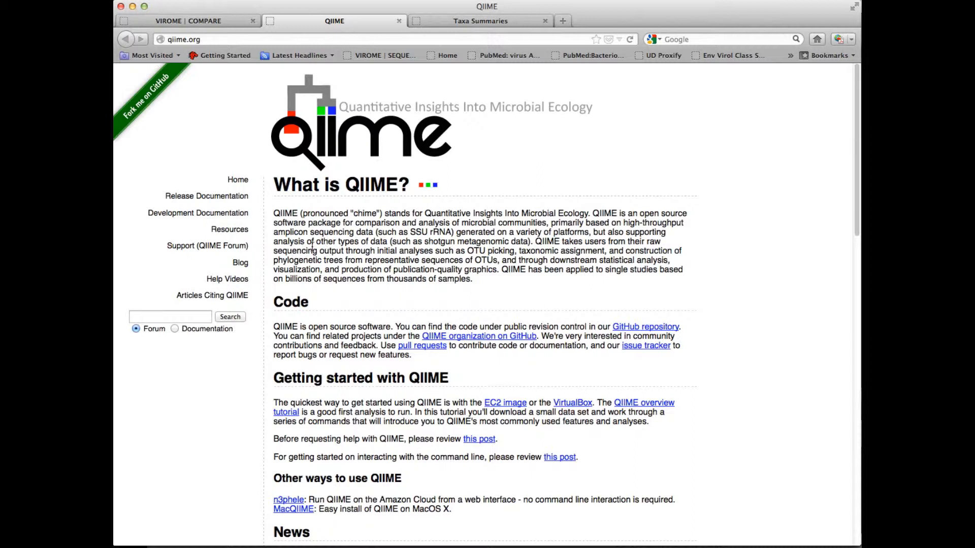
mouse_move(234, 215)
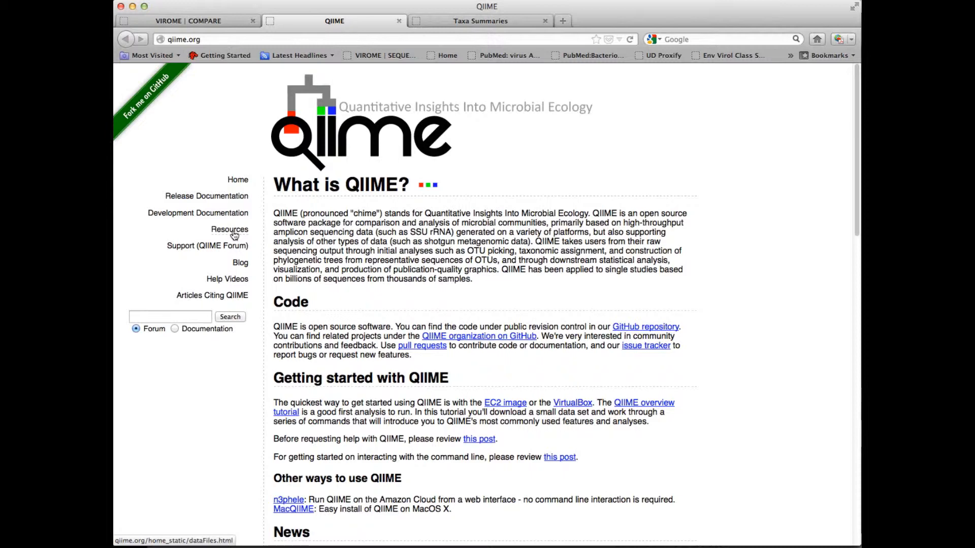
left_click(228, 228)
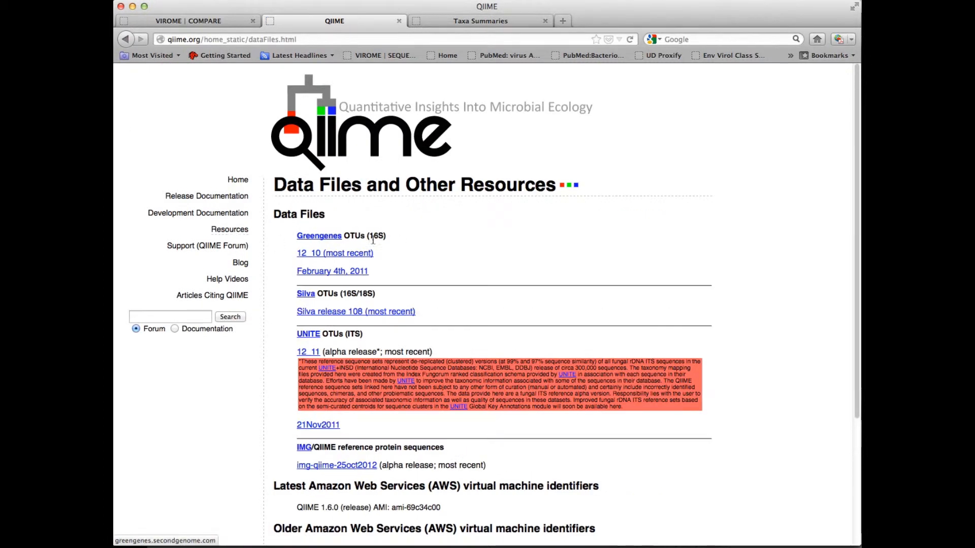
mouse_move(704, 251)
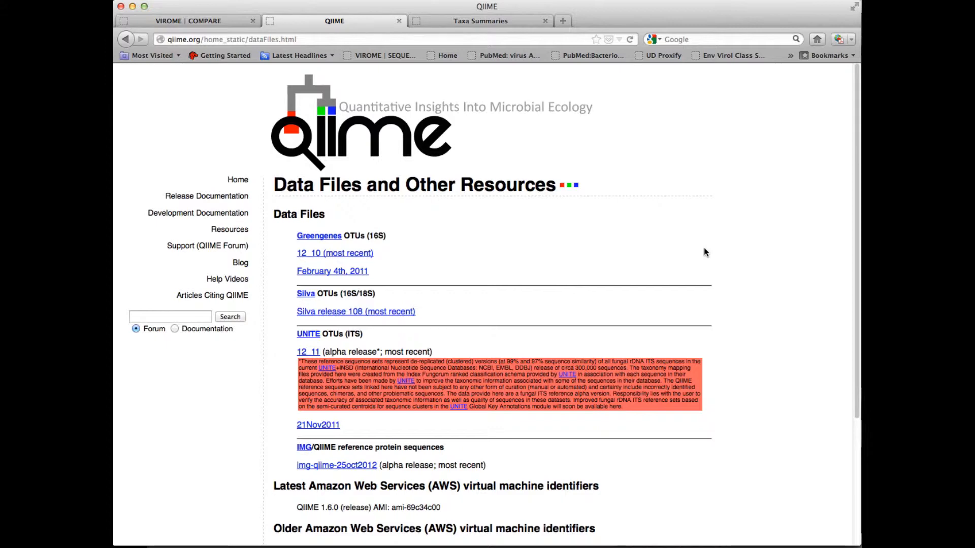
left_click(480, 20)
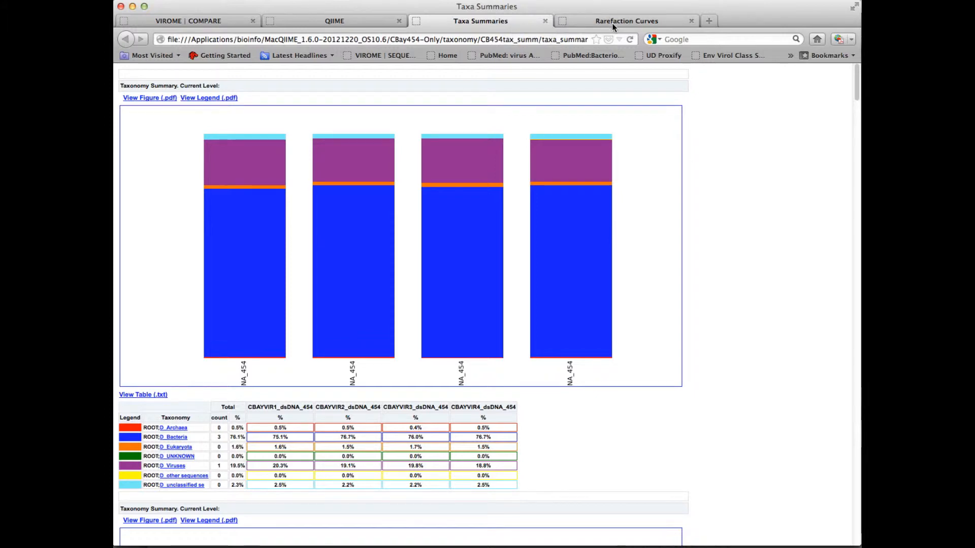
- Show the chao1 rarefaction curves for the CBay libraries and the data table below the plot
left_click(626, 21)
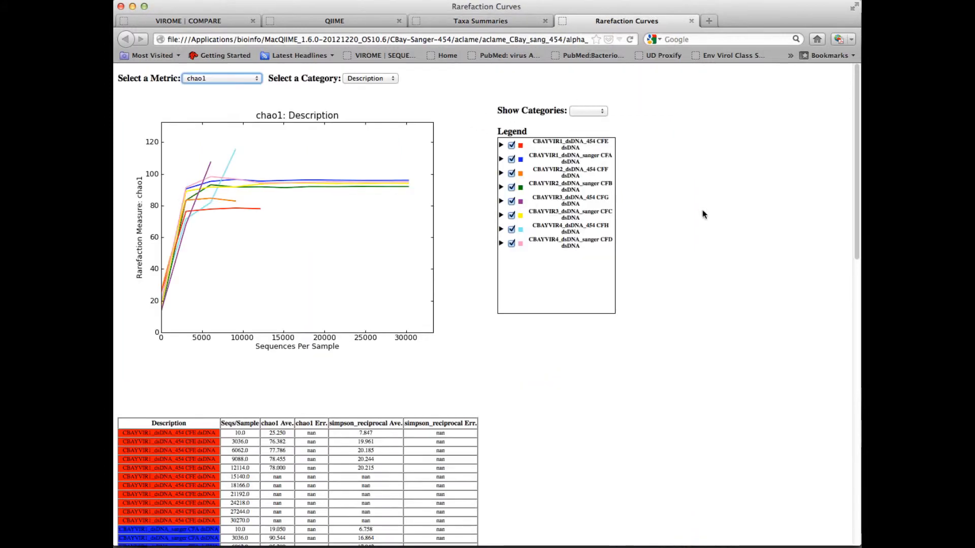
scroll("down", 3)
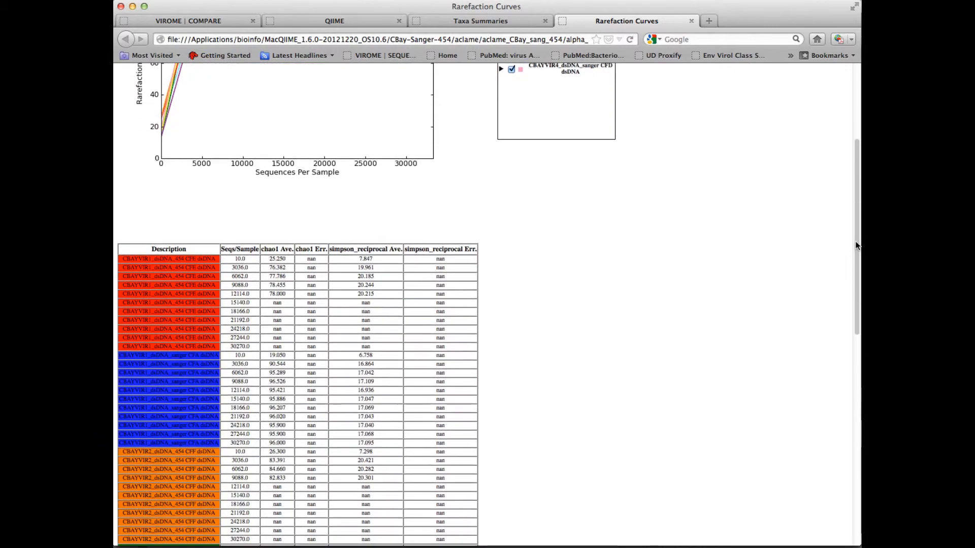
scroll("down", 3)
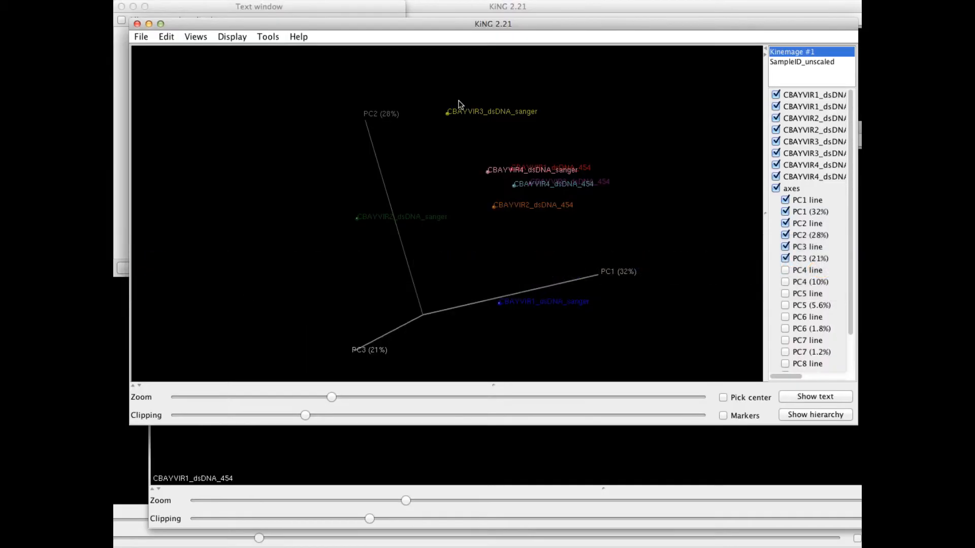
mouse_move(595, 135)
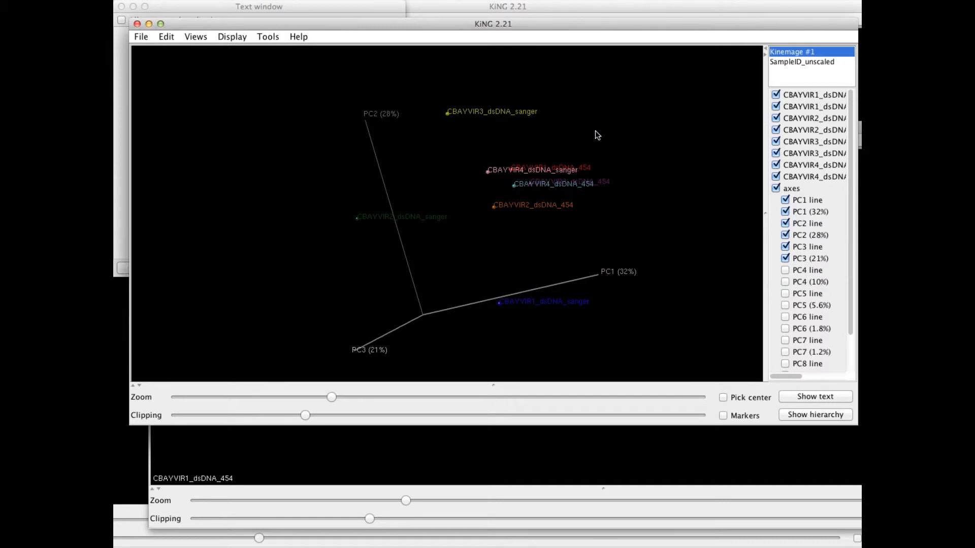